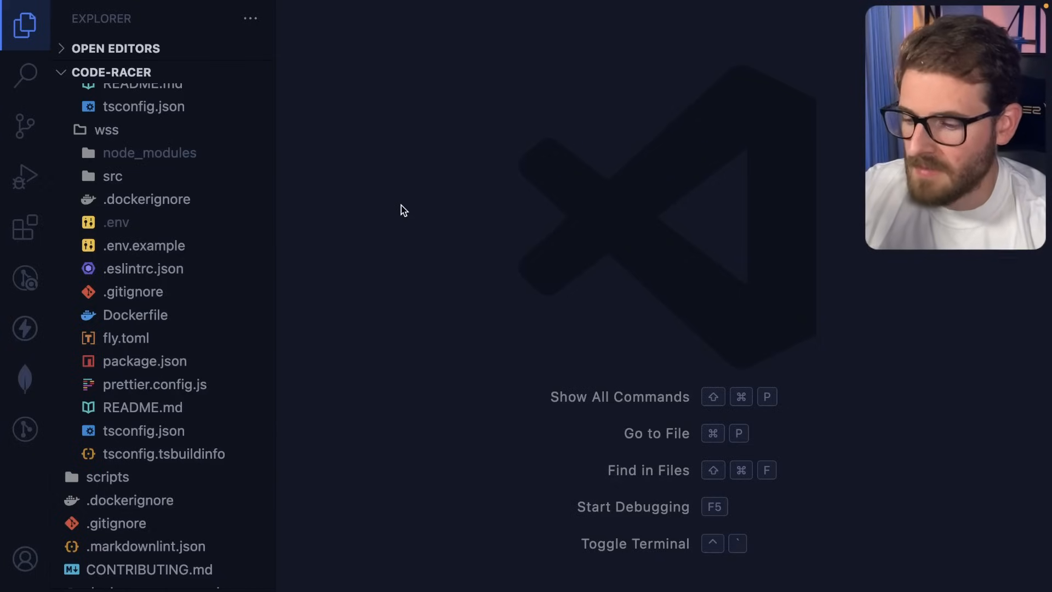
{"action": "mouse_move", "coordinate": [143, 245]}
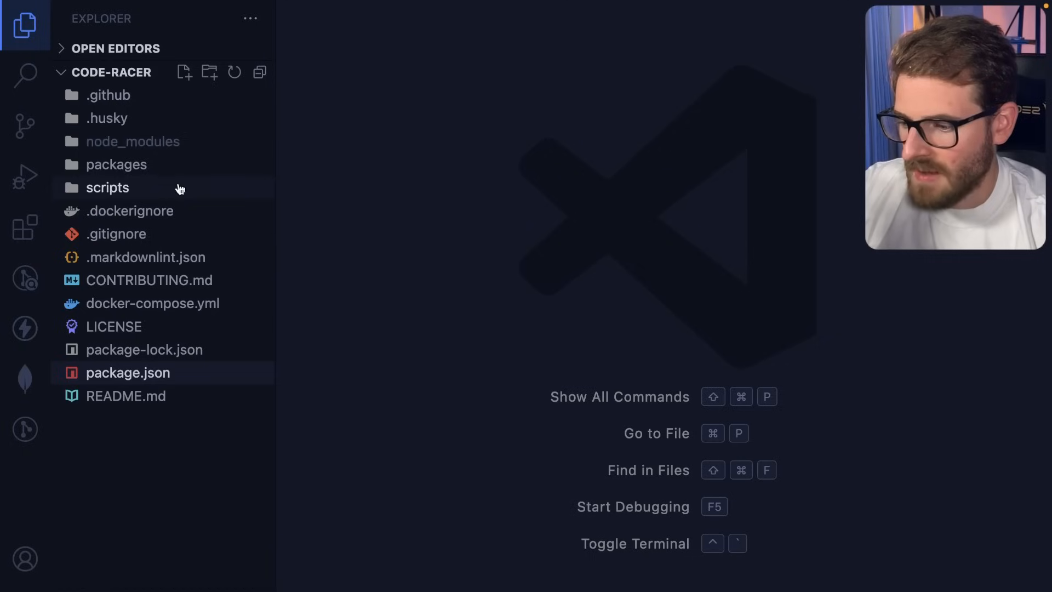
- Expand packages, app, src and the nested app folder in the Explorer tree
{"action": "left_click", "coordinate": [116, 164]}
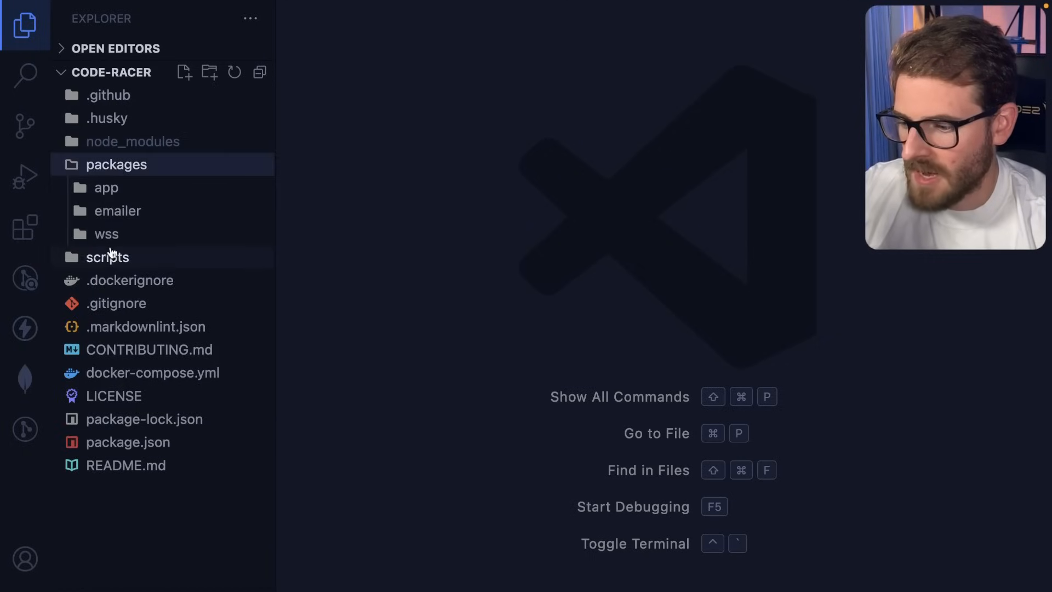
{"action": "left_click", "coordinate": [105, 188]}
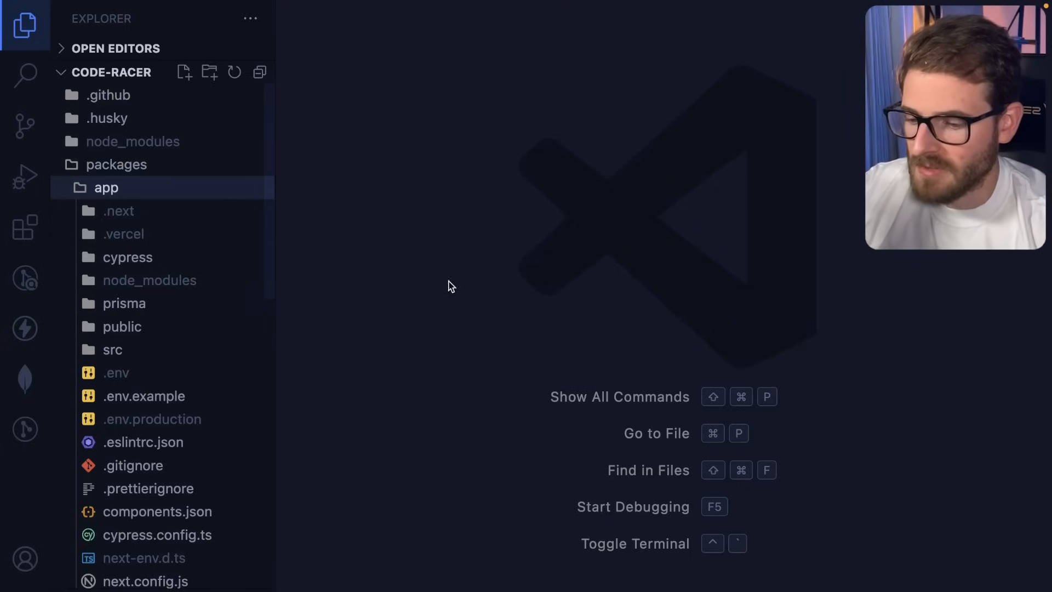
{"action": "mouse_move", "coordinate": [111, 350]}
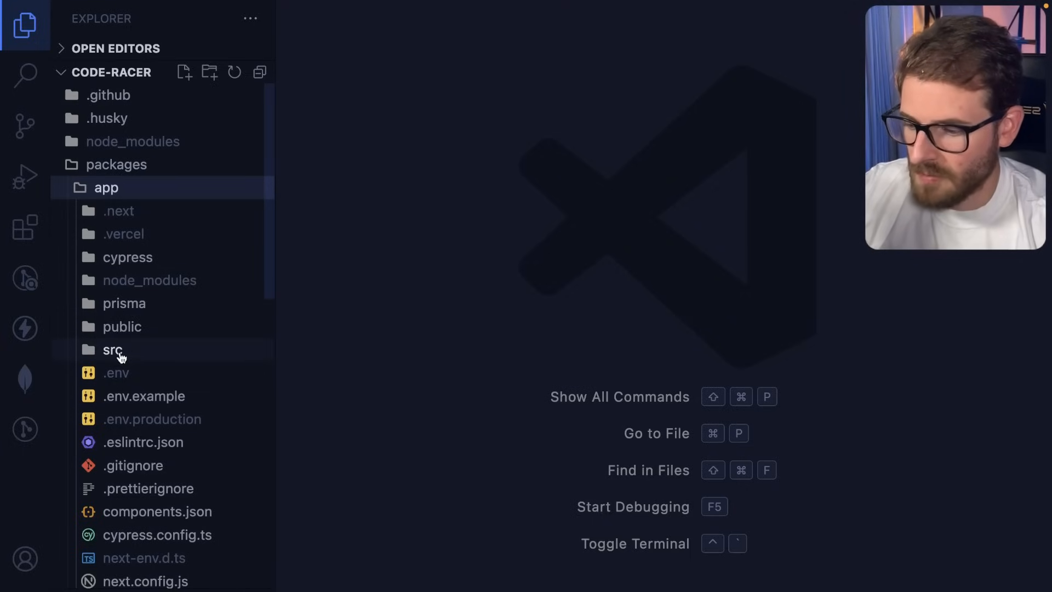
{"action": "left_click", "coordinate": [112, 349]}
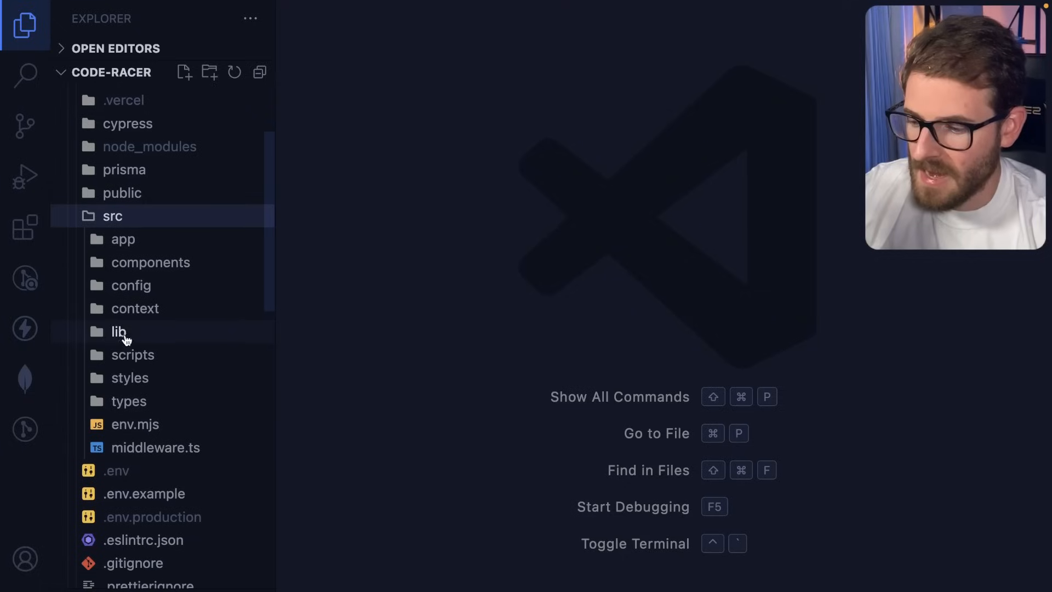
{"action": "left_click", "coordinate": [123, 238]}
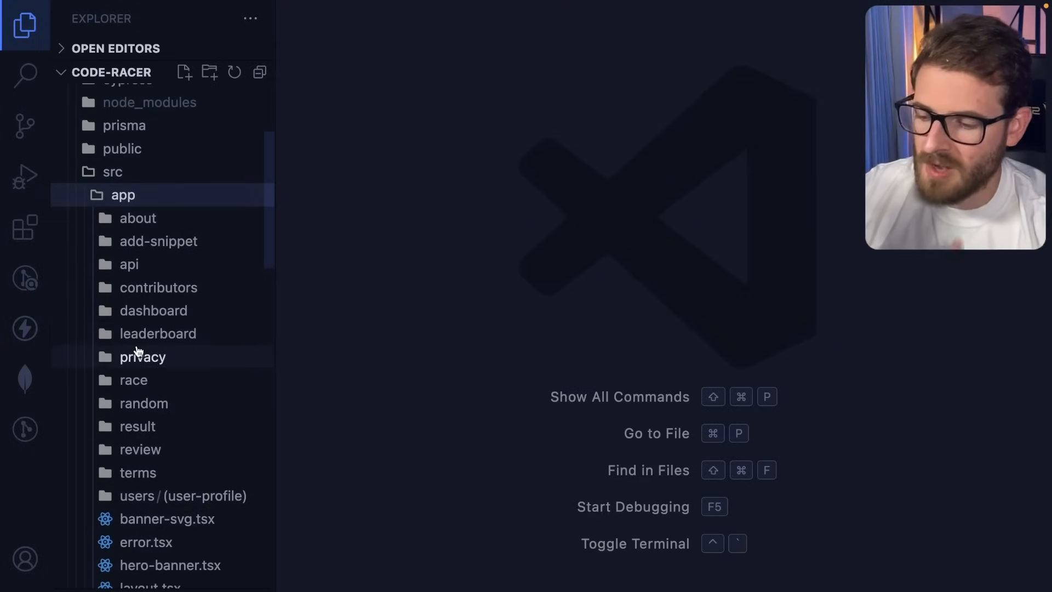
{"action": "mouse_move", "coordinate": [143, 356]}
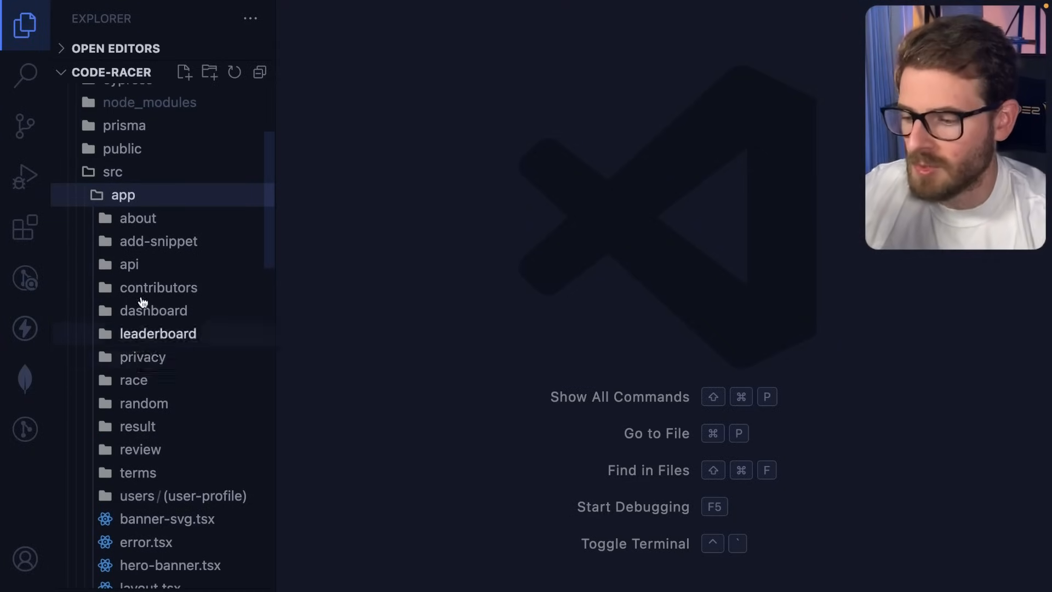
{"action": "mouse_move", "coordinate": [269, 242]}
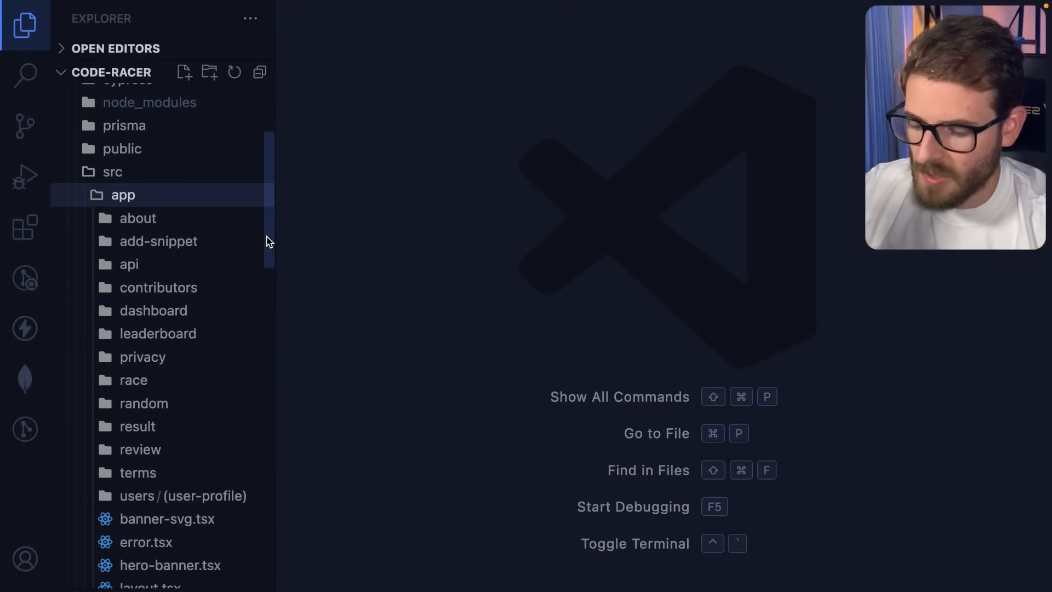
{"action": "key", "text": "cmd+p"}
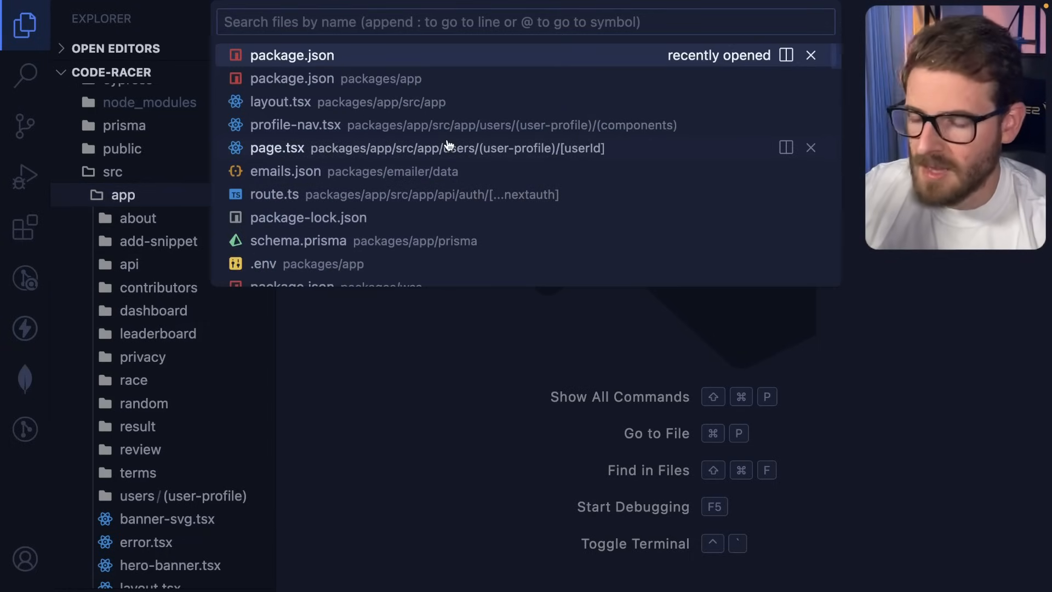
- Search Quick Open for 'dashboard /' to find the awards page
{"action": "type", "text": "dashboard /"}
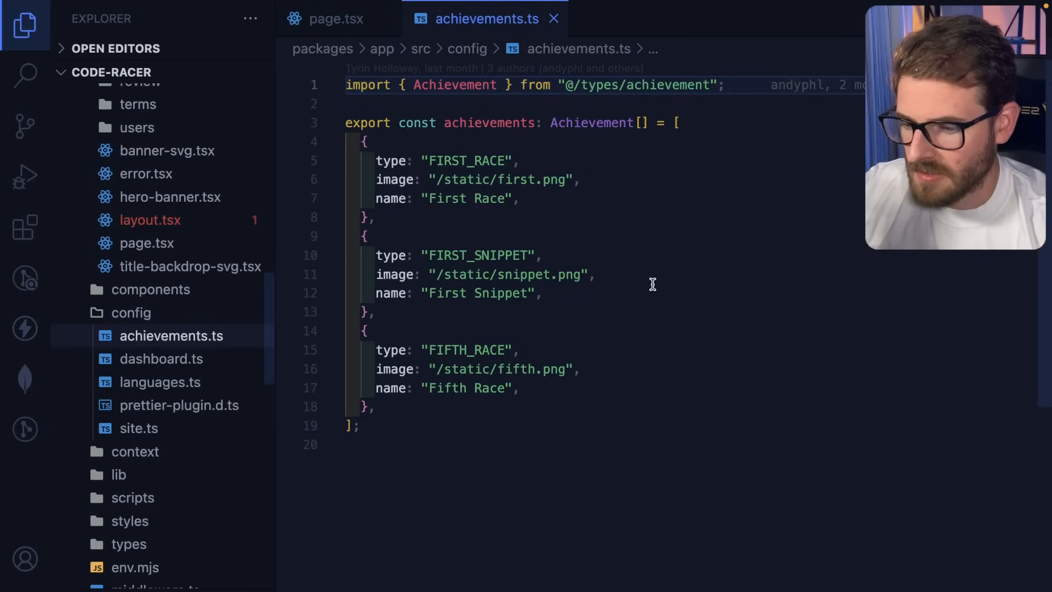
- Return to page.tsx and bring up the achievements import's definition and context actions
{"action": "left_click", "coordinate": [336, 18]}
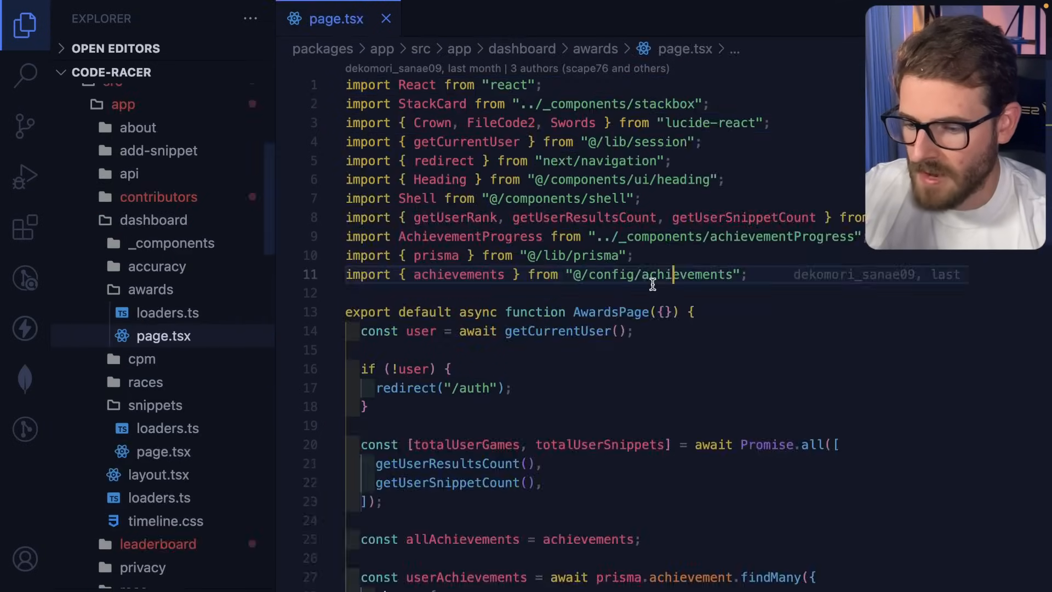
{"action": "double_click", "coordinate": [458, 275]}
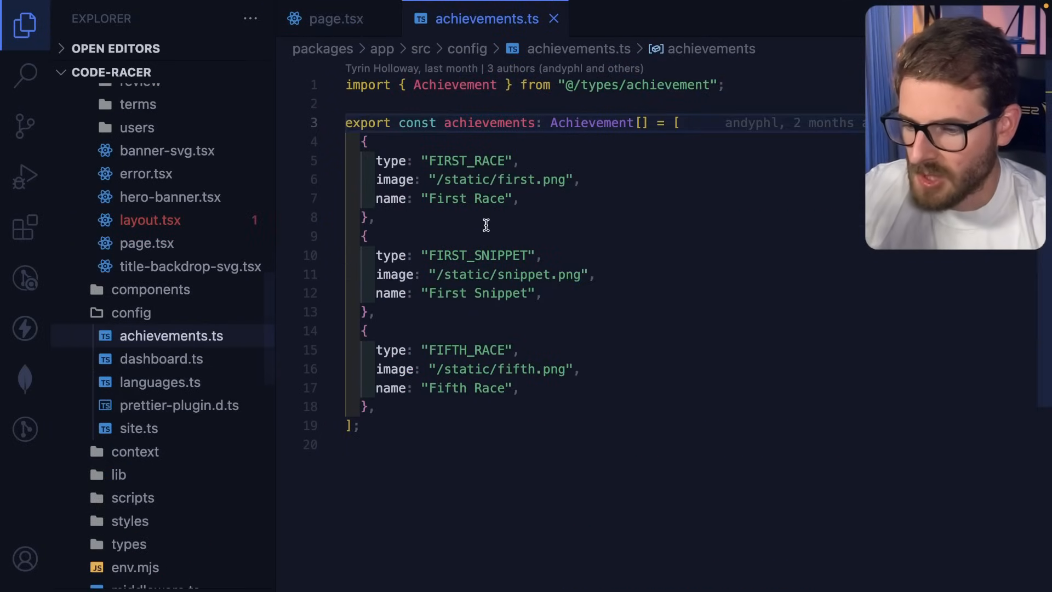
{"action": "right_click", "coordinate": [443, 274]}
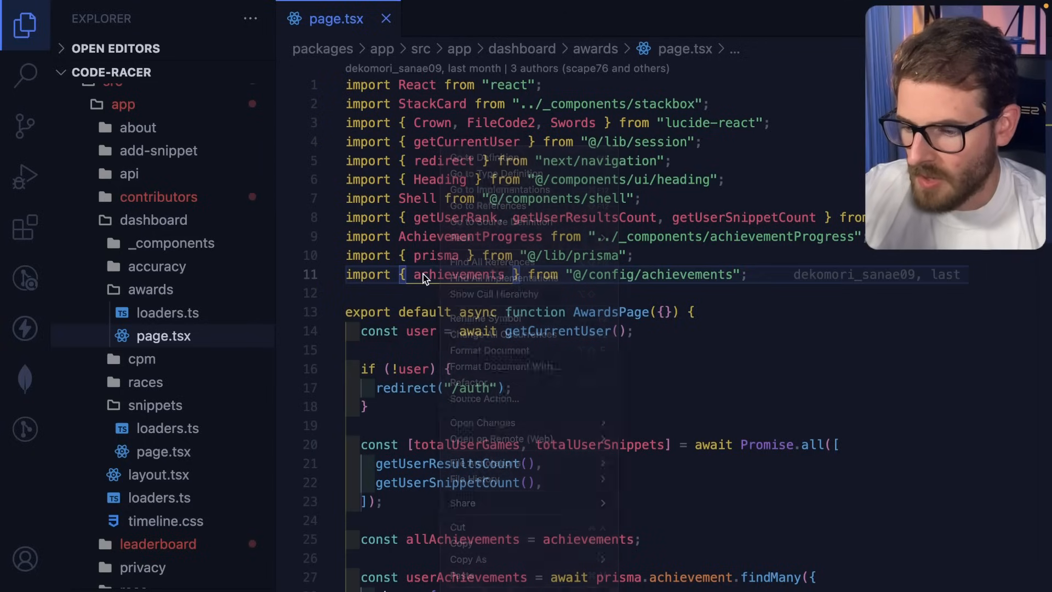
{"action": "mouse_move", "coordinate": [483, 317]}
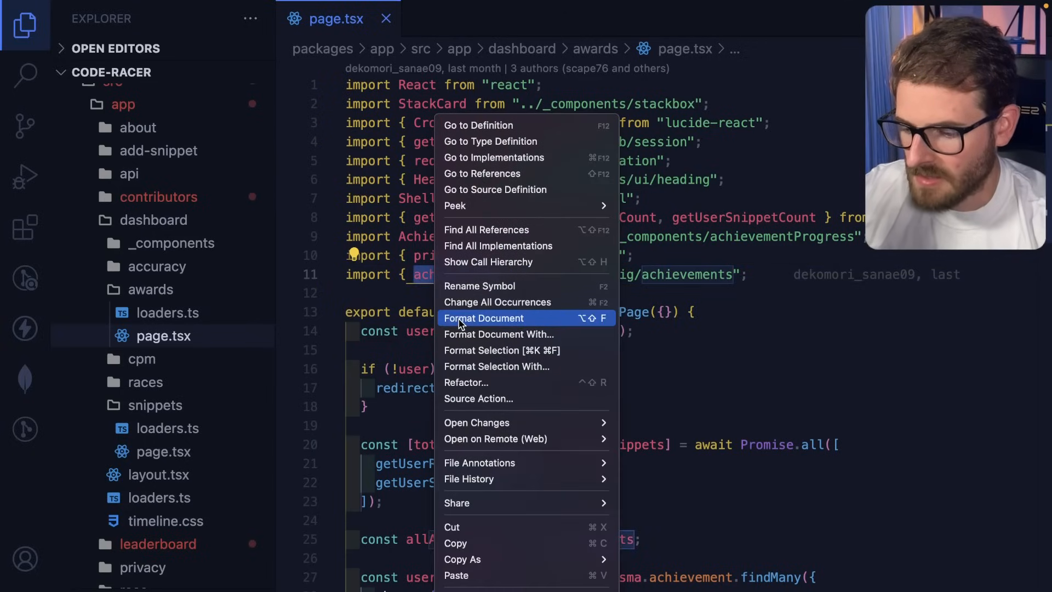
{"action": "mouse_move", "coordinate": [499, 141]}
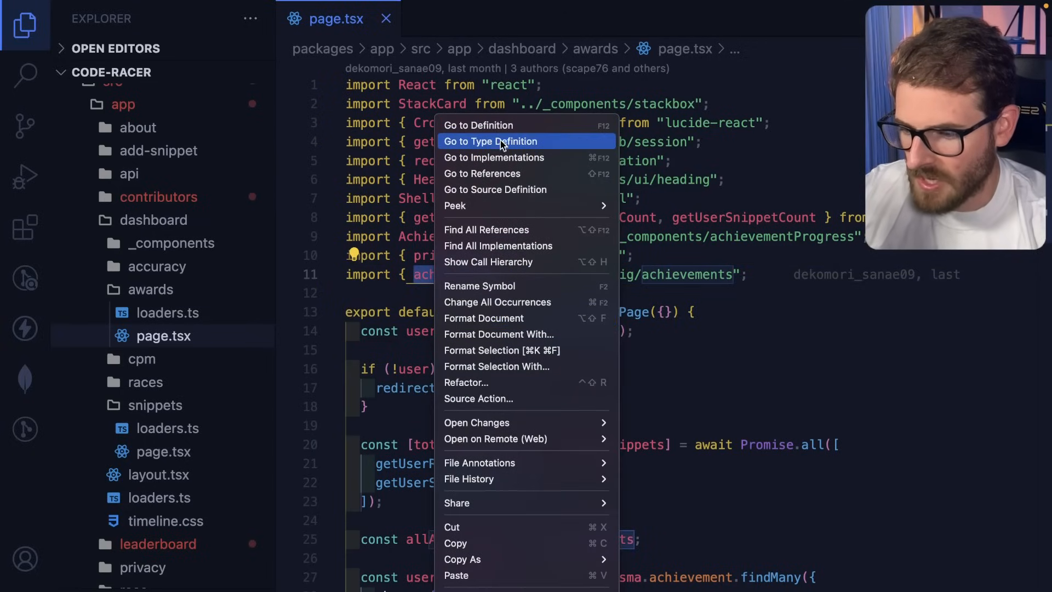
{"action": "mouse_move", "coordinate": [496, 124]}
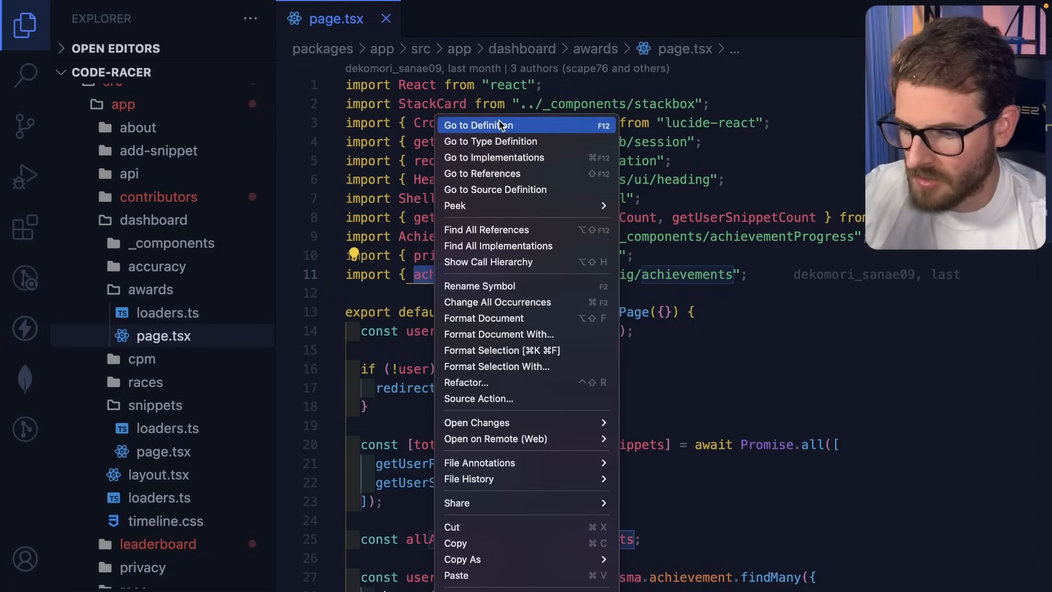
{"action": "mouse_move", "coordinate": [505, 157]}
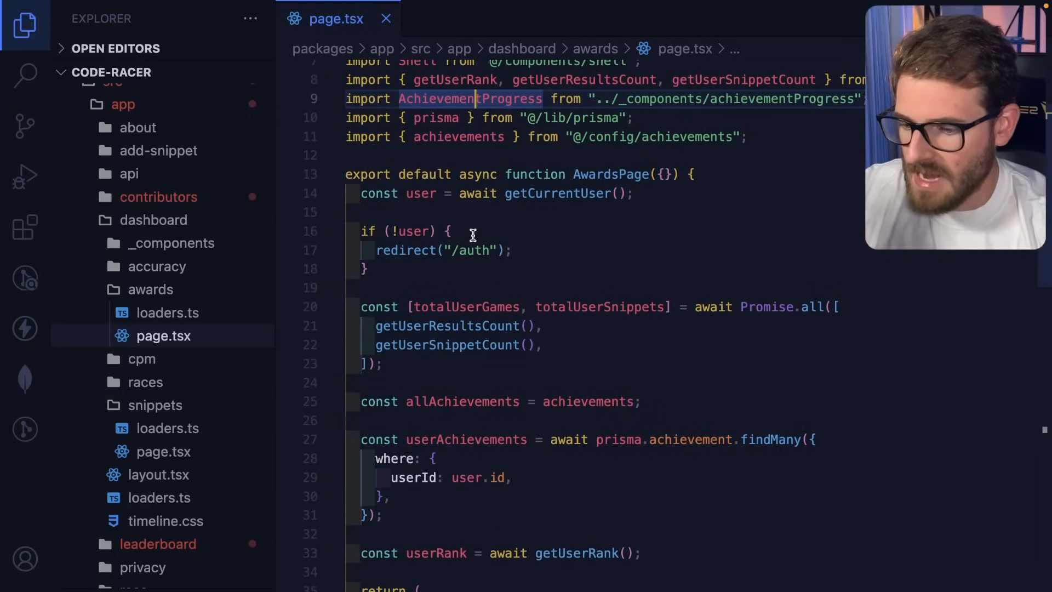
{"action": "mouse_move", "coordinate": [414, 195]}
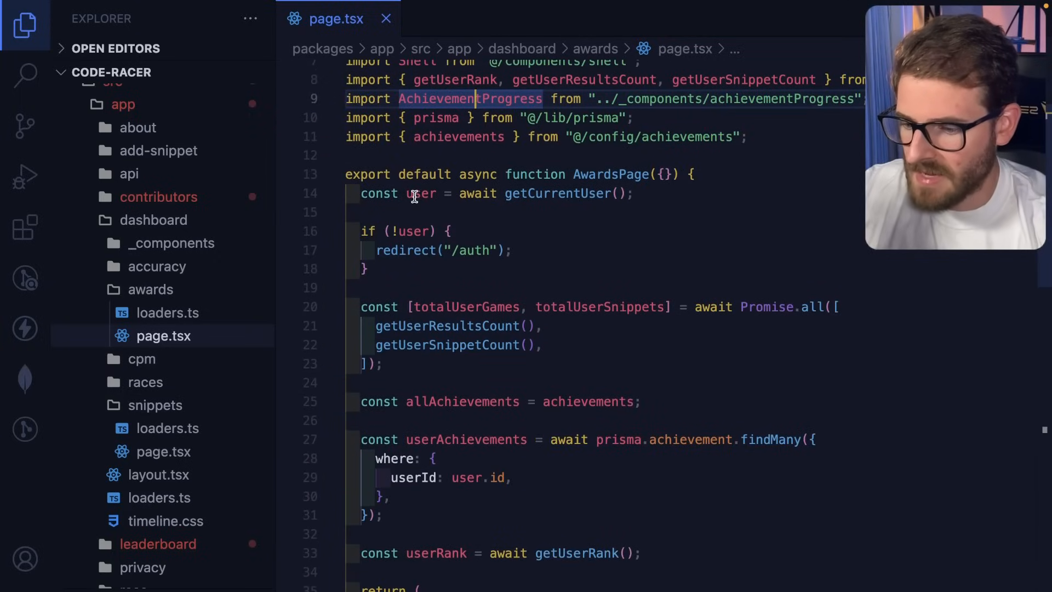
- Rename the achievements constant in config/achievements.ts to allAchievements, updating page.tsx's import
{"action": "scroll", "scroll_direction": "down", "scroll_amount": 3}
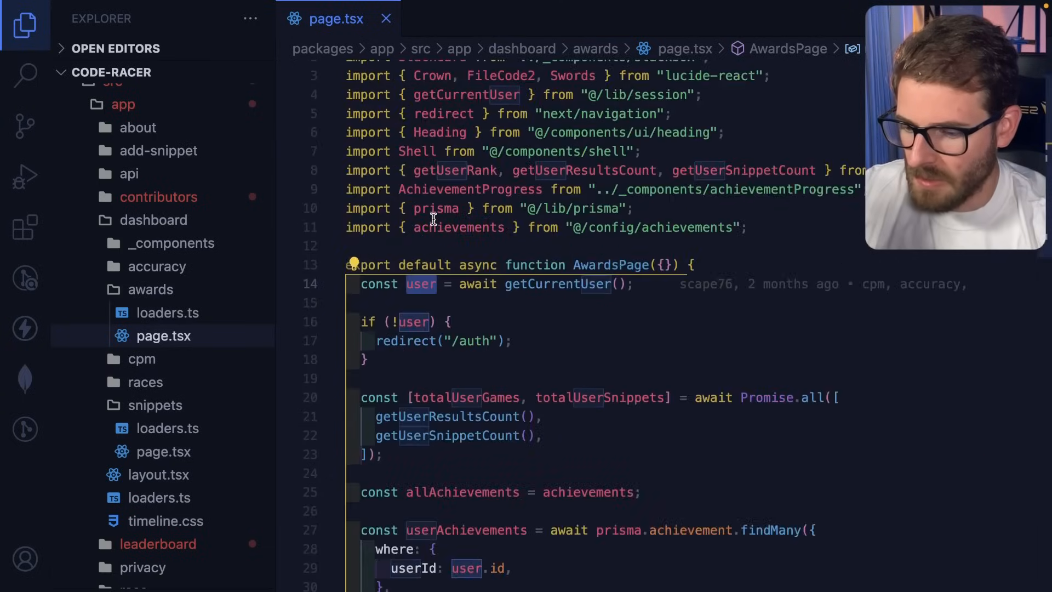
{"action": "scroll", "scroll_direction": "down", "scroll_amount": 3}
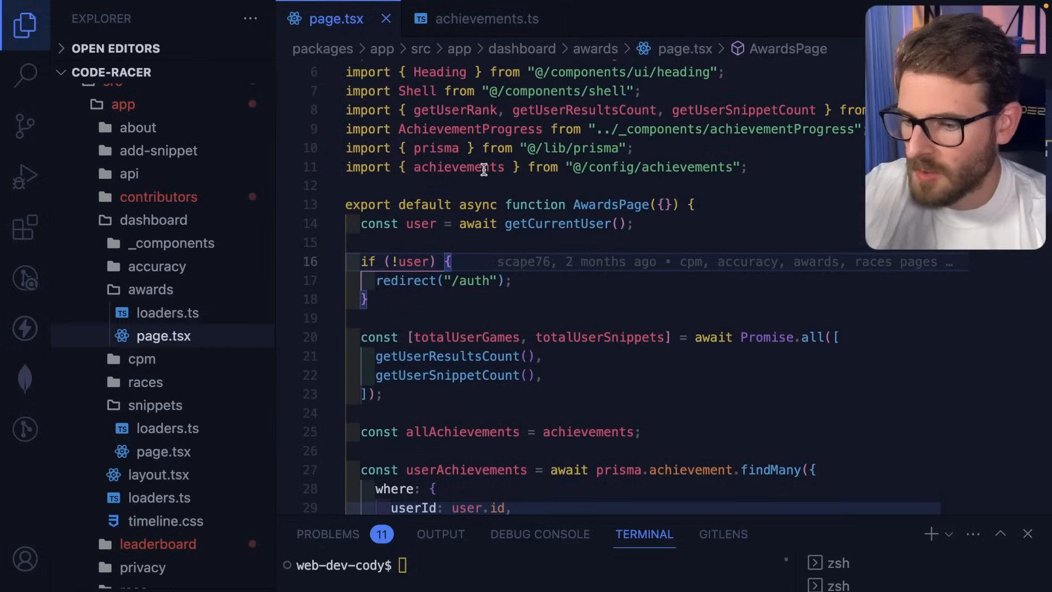
{"action": "left_click", "coordinate": [487, 18]}
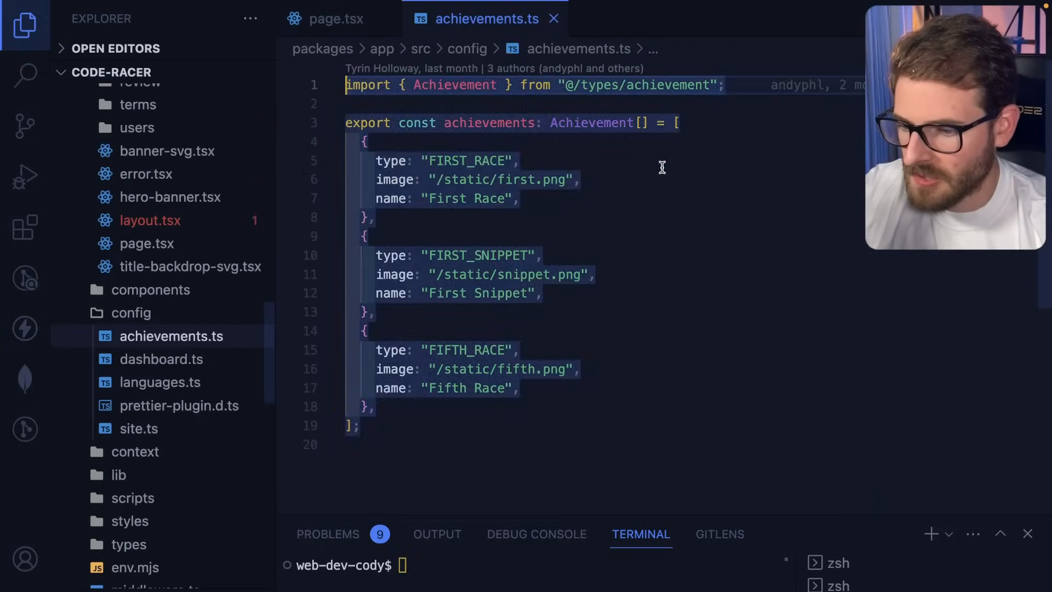
{"action": "double_click", "coordinate": [488, 123]}
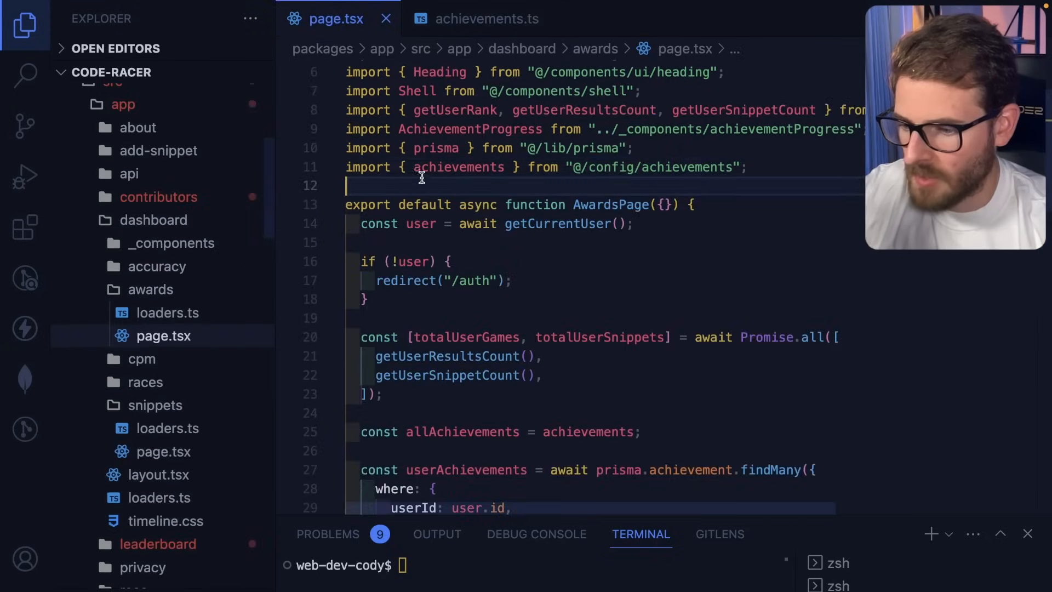
{"action": "double_click", "coordinate": [458, 167]}
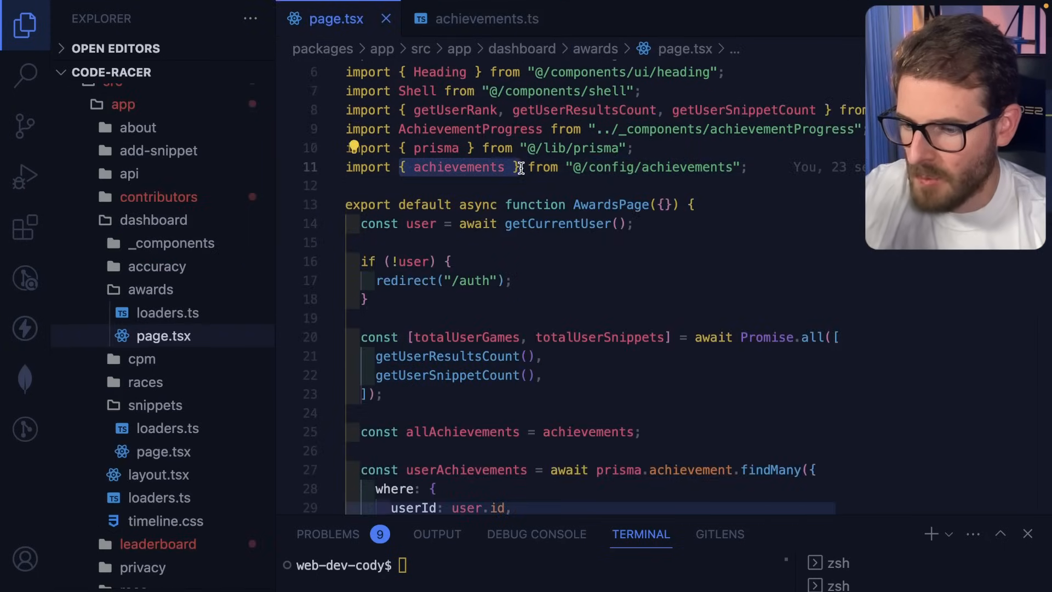
{"action": "left_click", "coordinate": [486, 18]}
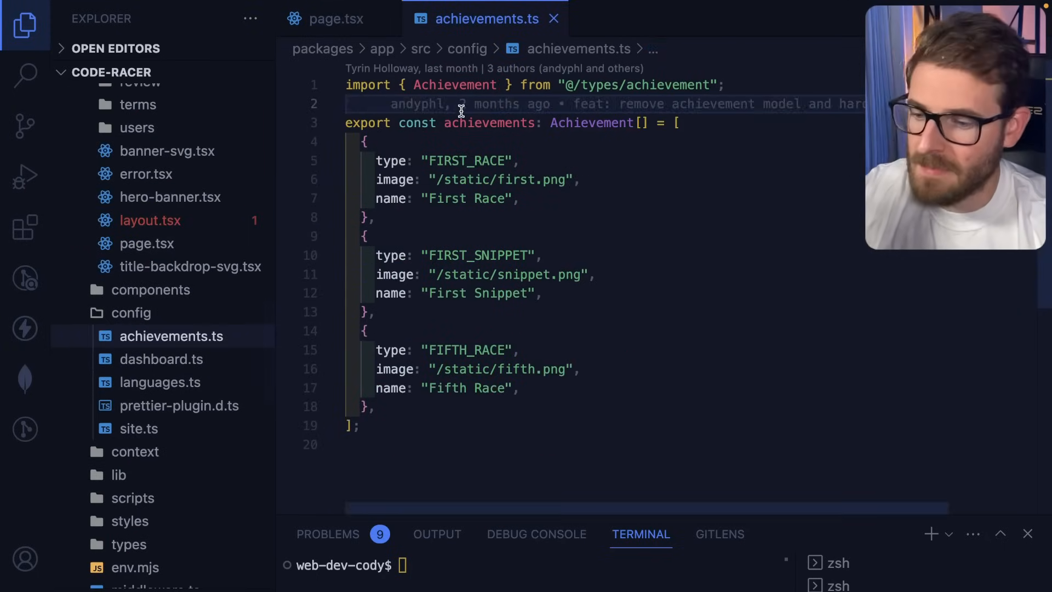
{"action": "double_click", "coordinate": [489, 123]}
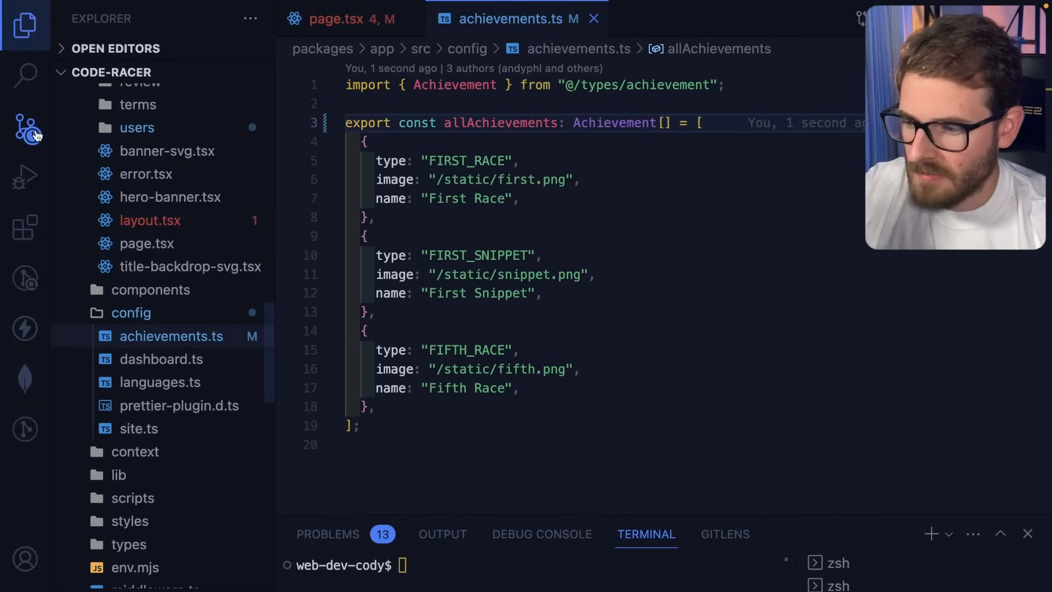
- Review the five changed files in the Source Control view
{"action": "left_click", "coordinate": [24, 128]}
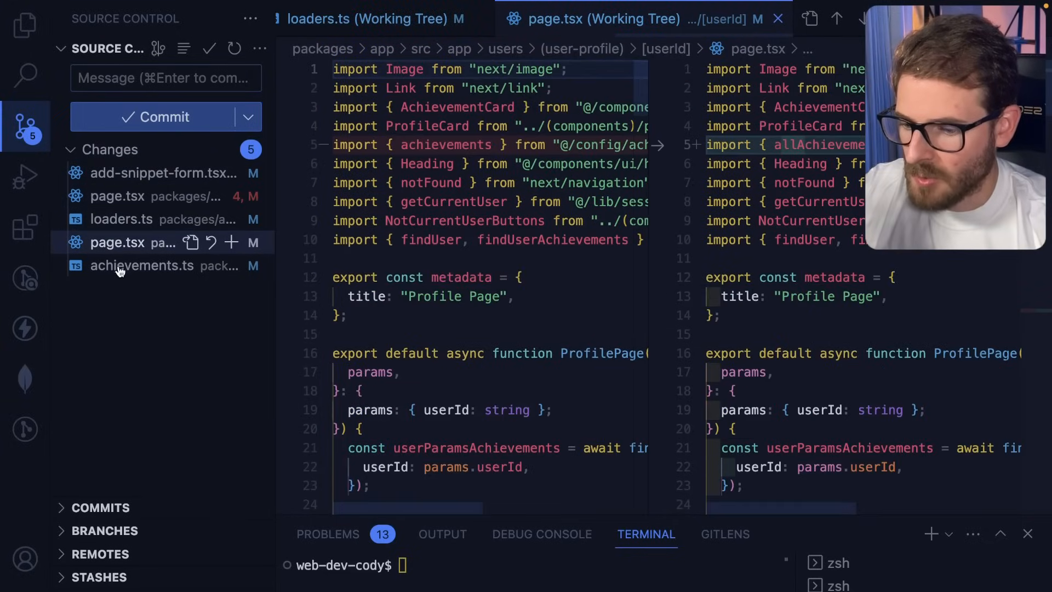
{"action": "mouse_move", "coordinate": [827, 145]}
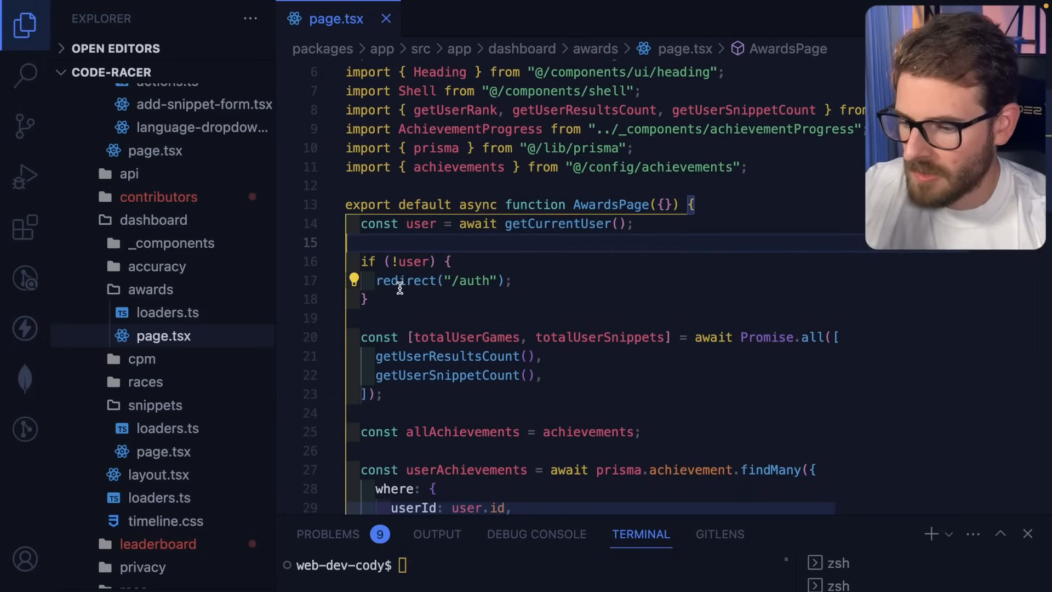
- Select redirect and search the project for redirect(, showing 10 results in 7 files
{"action": "double_click", "coordinate": [405, 281]}
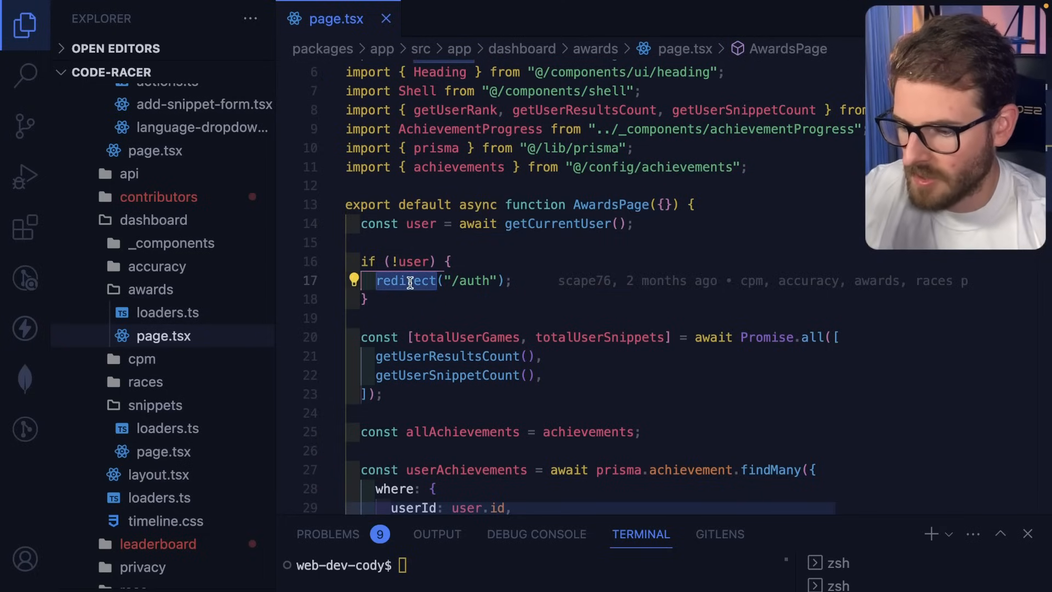
{"action": "left_click", "coordinate": [25, 75]}
{"action": "type", "text": "redirect("}
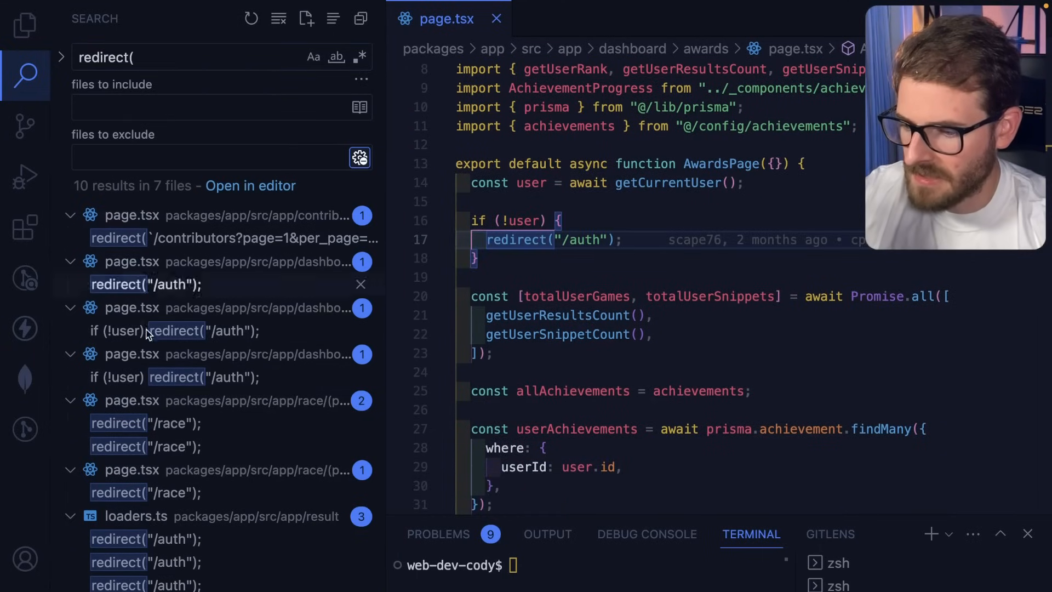
{"action": "right_click", "coordinate": [516, 239]}
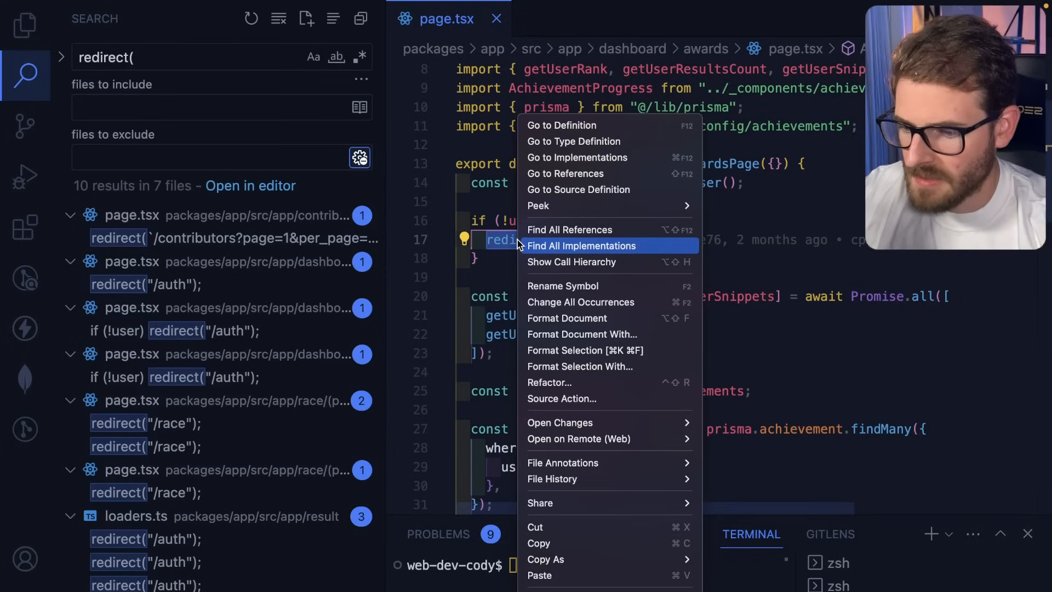
{"action": "mouse_move", "coordinate": [565, 173]}
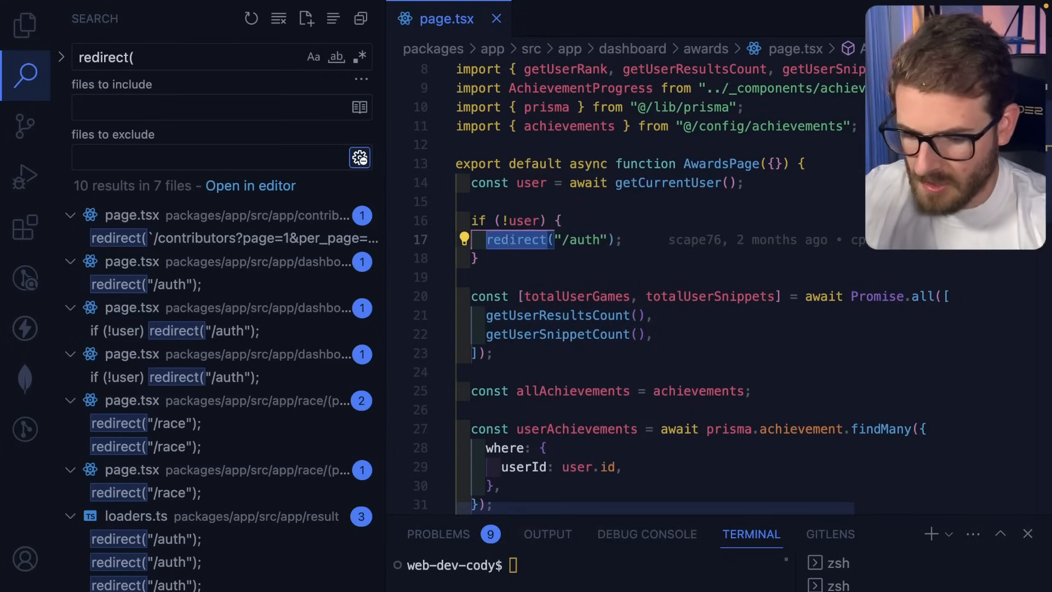
- Peek references to getUserSnippetCount and expand the loaders.ts group
{"action": "left_click", "coordinate": [516, 240]}
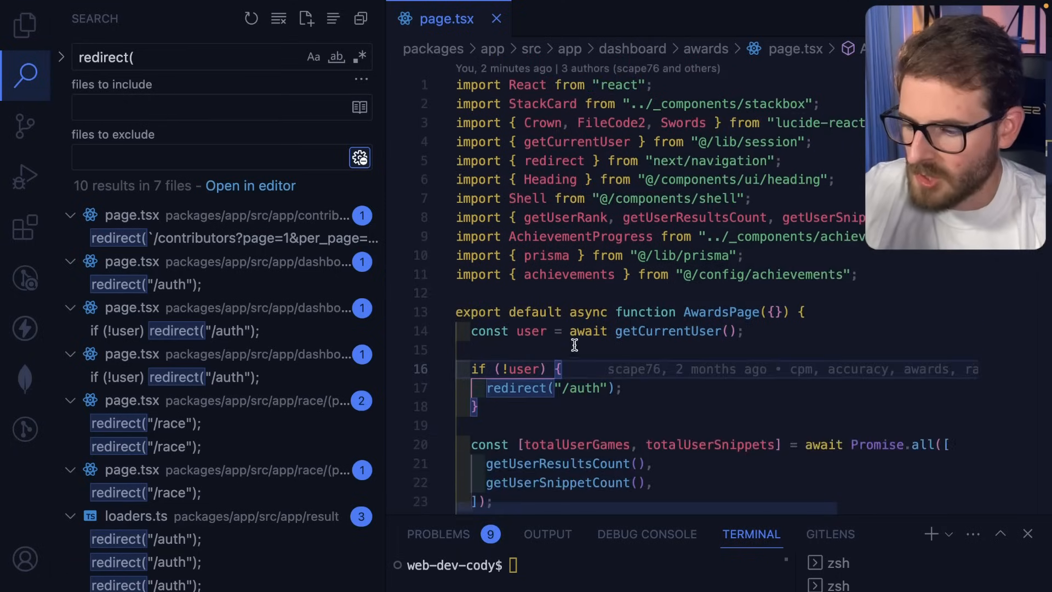
{"action": "scroll", "scroll_direction": "down", "scroll_amount": 3}
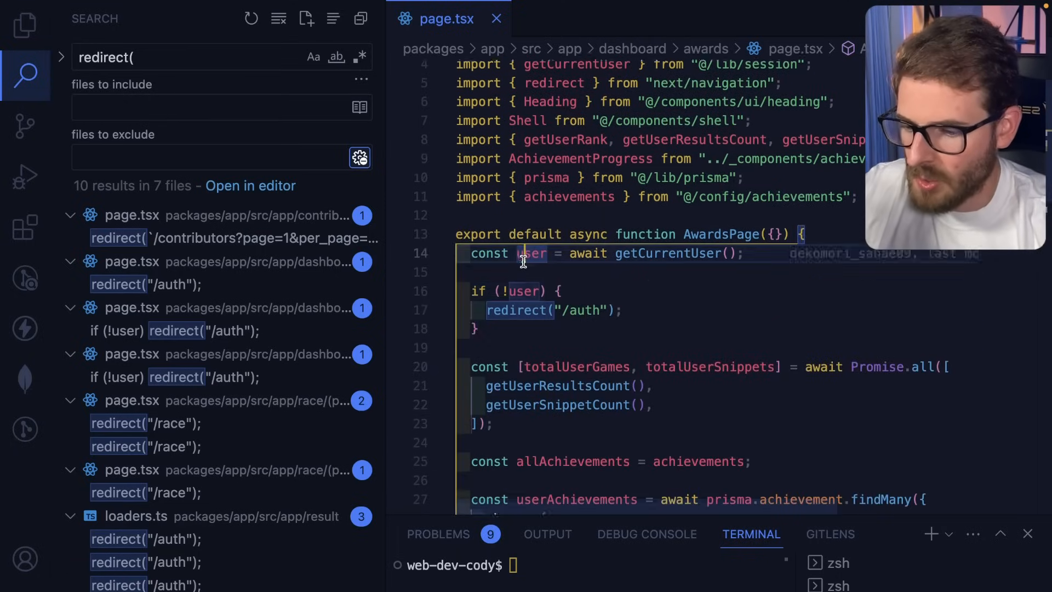
{"action": "scroll", "scroll_direction": "down", "scroll_amount": 3}
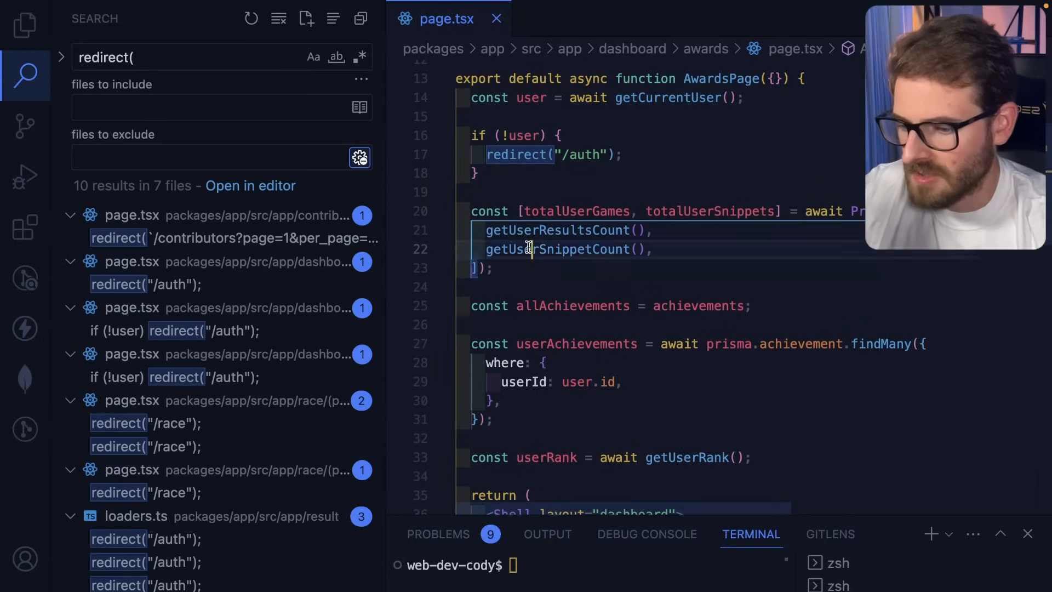
{"action": "left_click", "coordinate": [565, 249]}
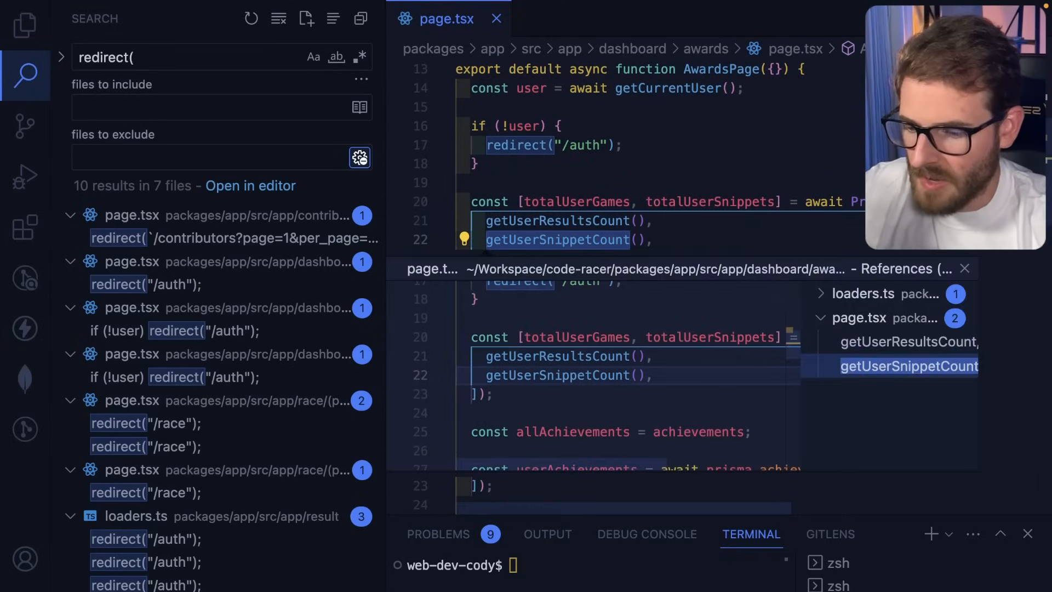
{"action": "left_click", "coordinate": [819, 294]}
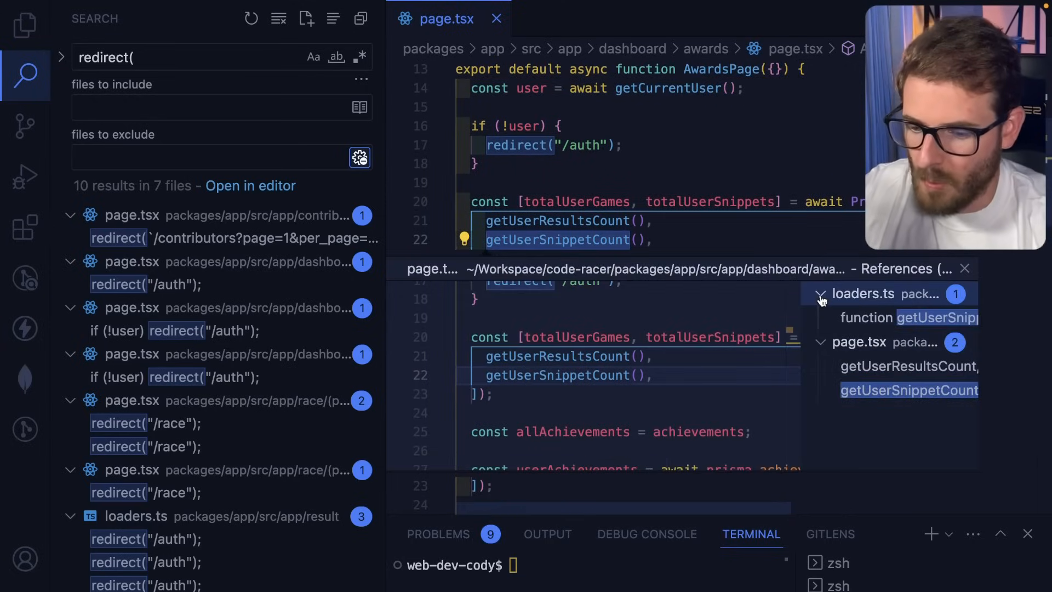
{"action": "left_click", "coordinate": [819, 294]}
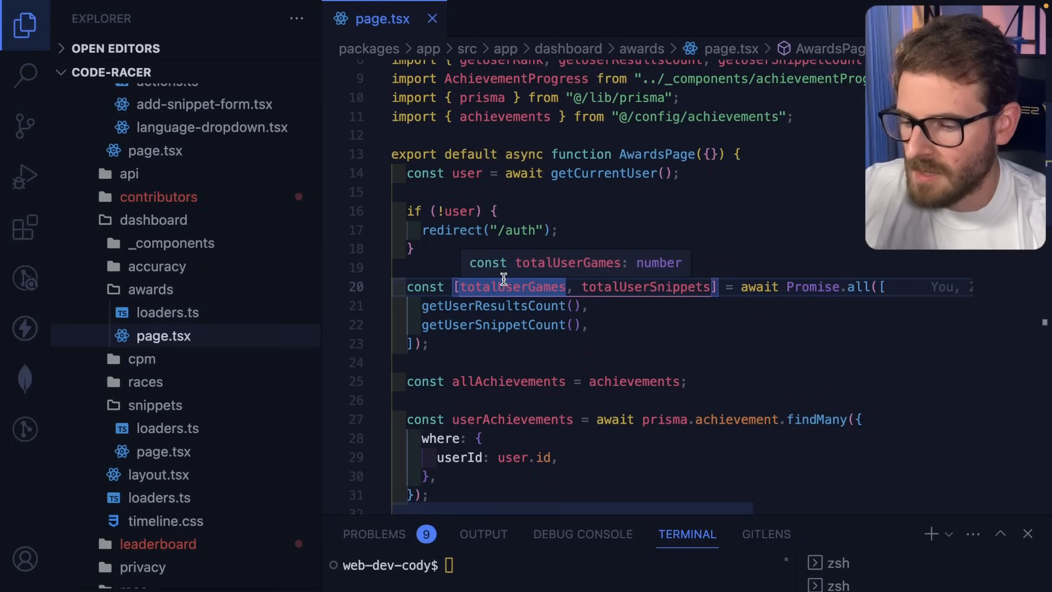
{"action": "key", "text": "Ctrl+P"}
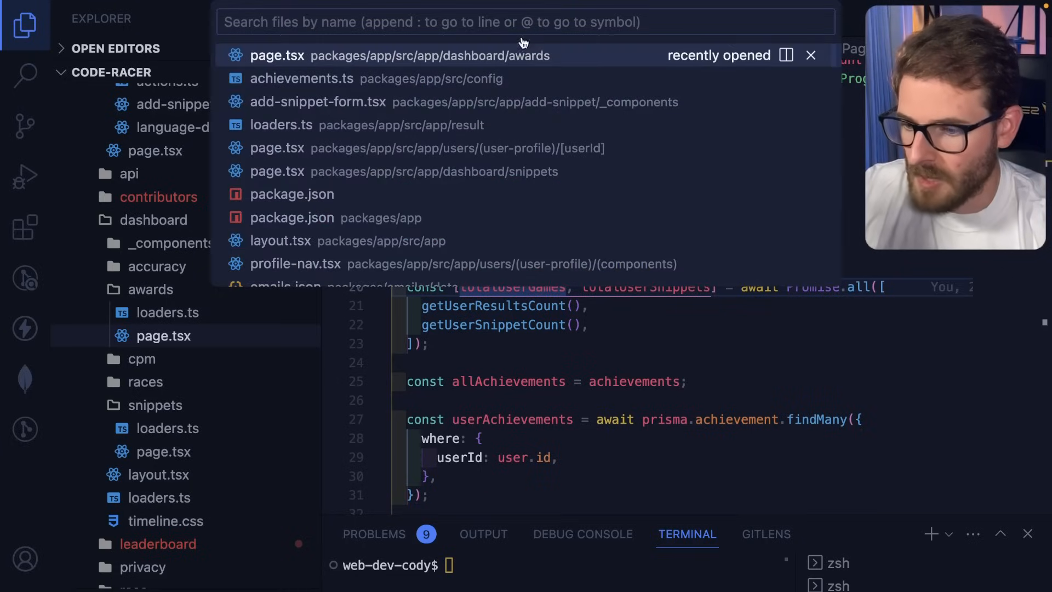
{"action": "type", "text": "@"}
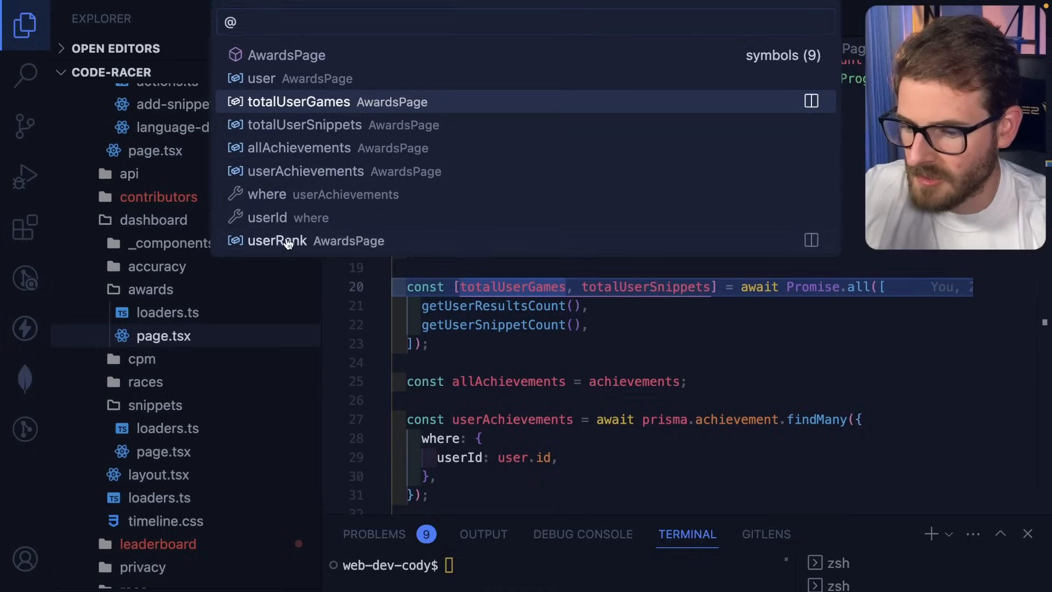
{"action": "left_click", "coordinate": [276, 240]}
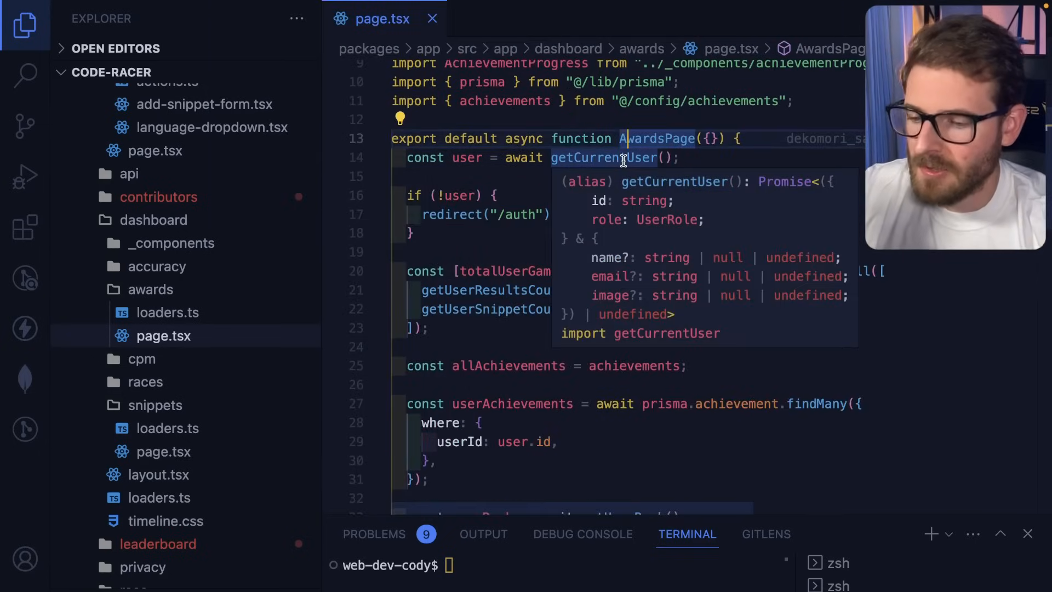
{"action": "scroll", "scroll_direction": "down", "scroll_amount": 3}
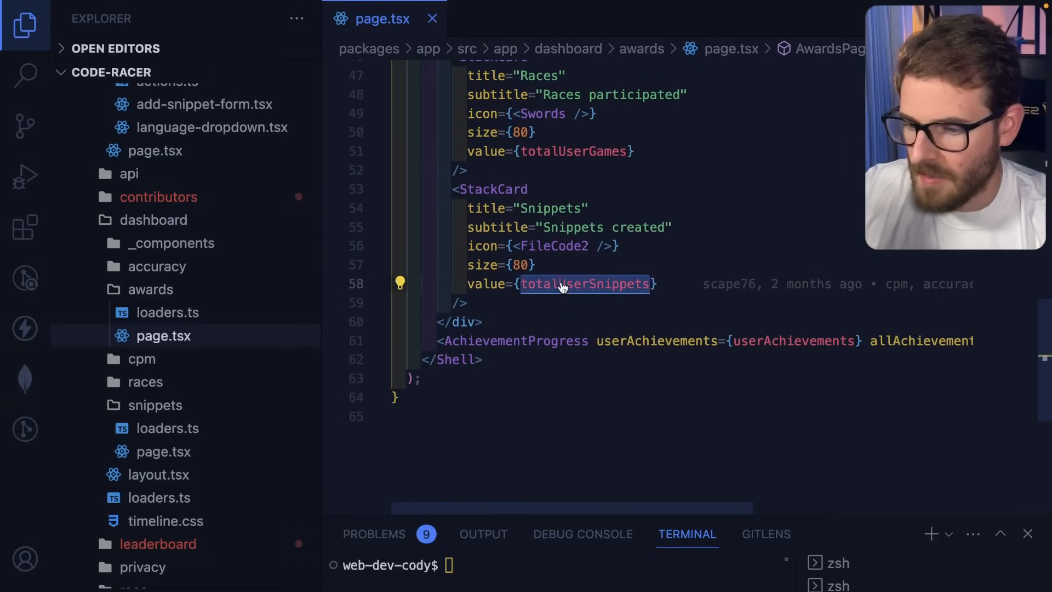
{"action": "scroll", "scroll_direction": "up", "scroll_amount": 3}
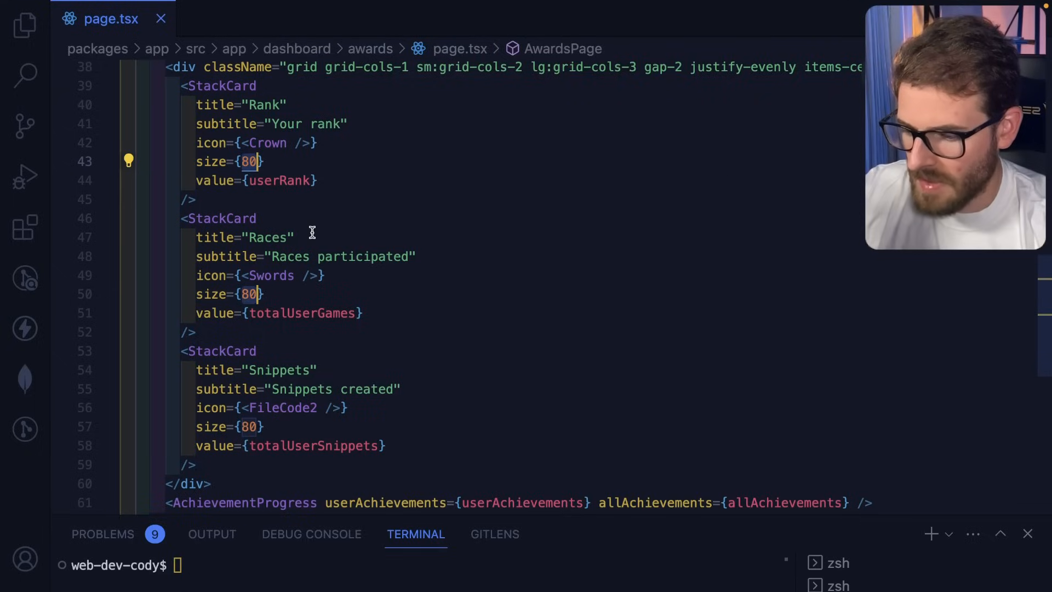
{"action": "type", "text": "120"}
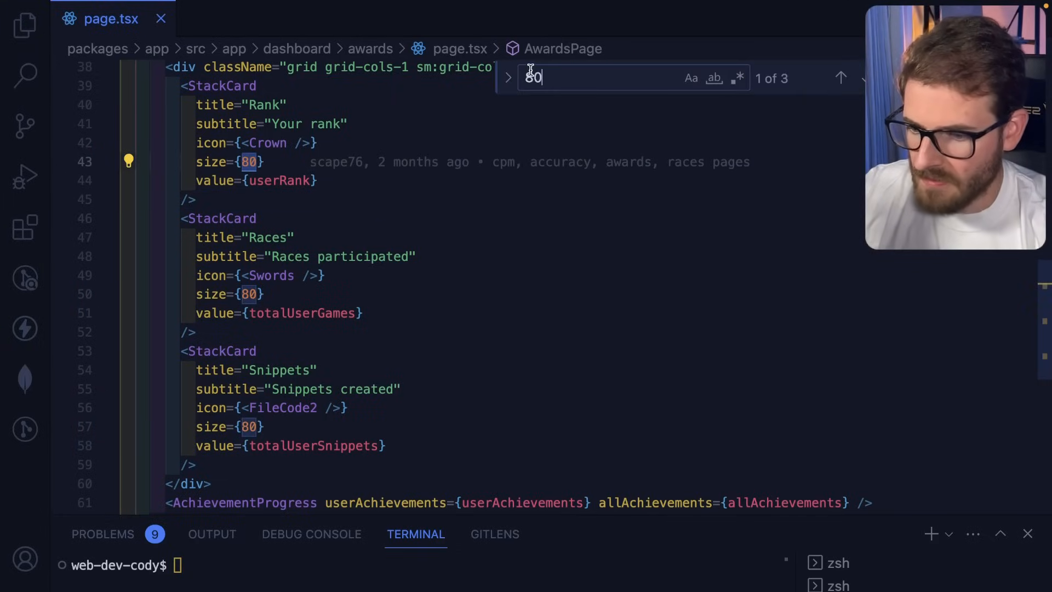
{"action": "type", "text": "120"}
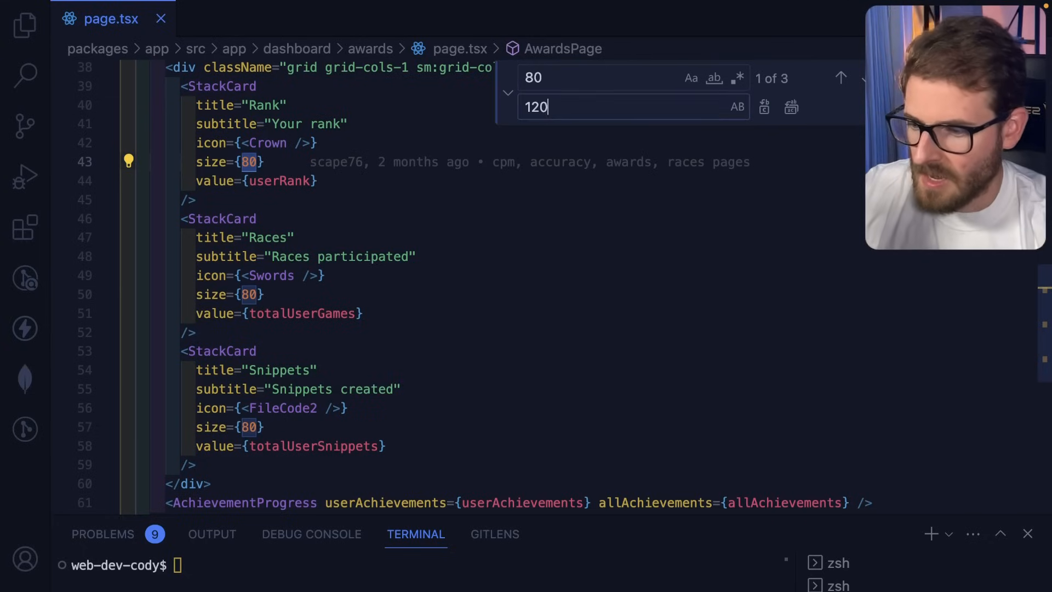
{"action": "left_click", "coordinate": [790, 107]}
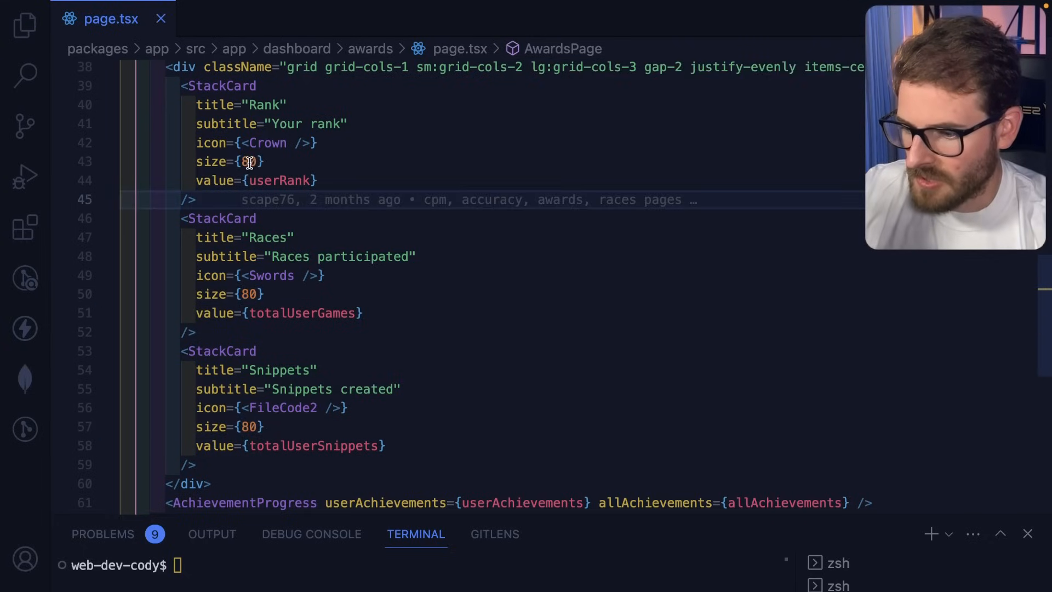
{"action": "type", "text": "120"}
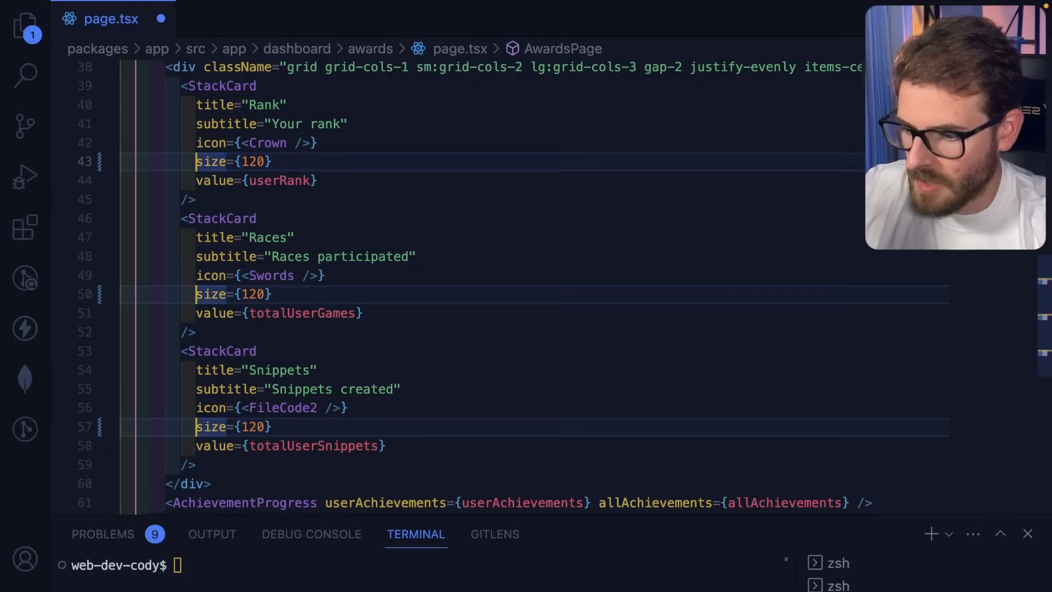
{"action": "type", "text": "other"}
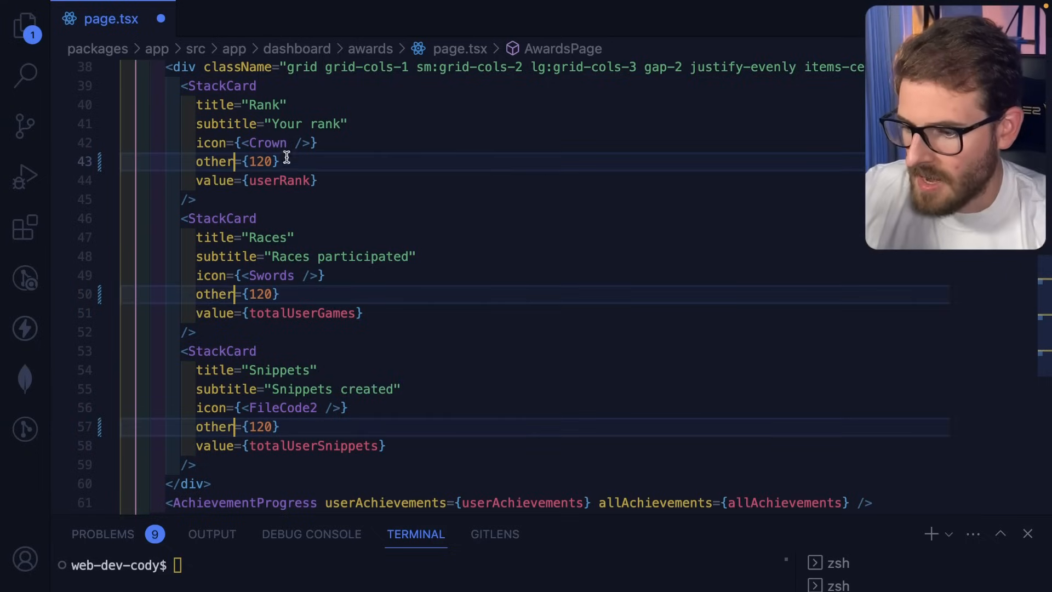
{"action": "type", "text": "size={80}"}
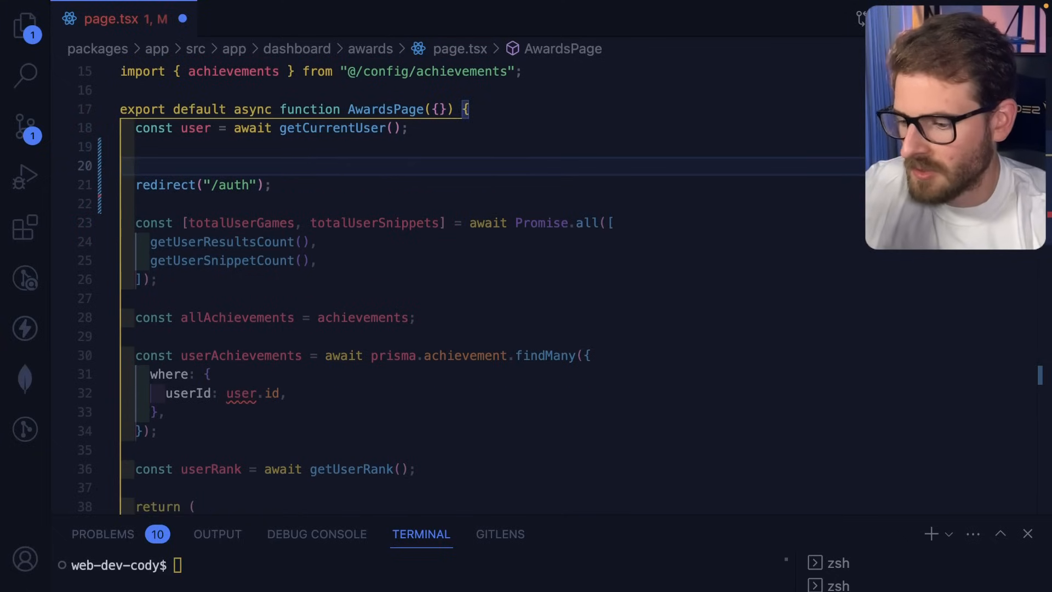
- Add an if (!user) { check and move the Promise.all lines beside it
{"action": "type", "text": "if (!"}
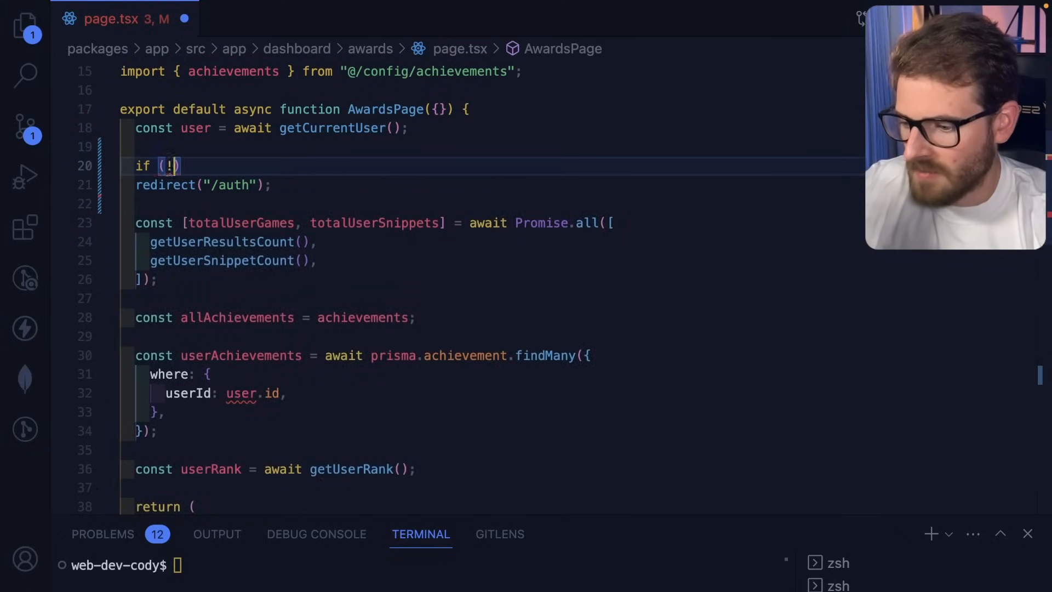
{"action": "type", "text": "user) {"}
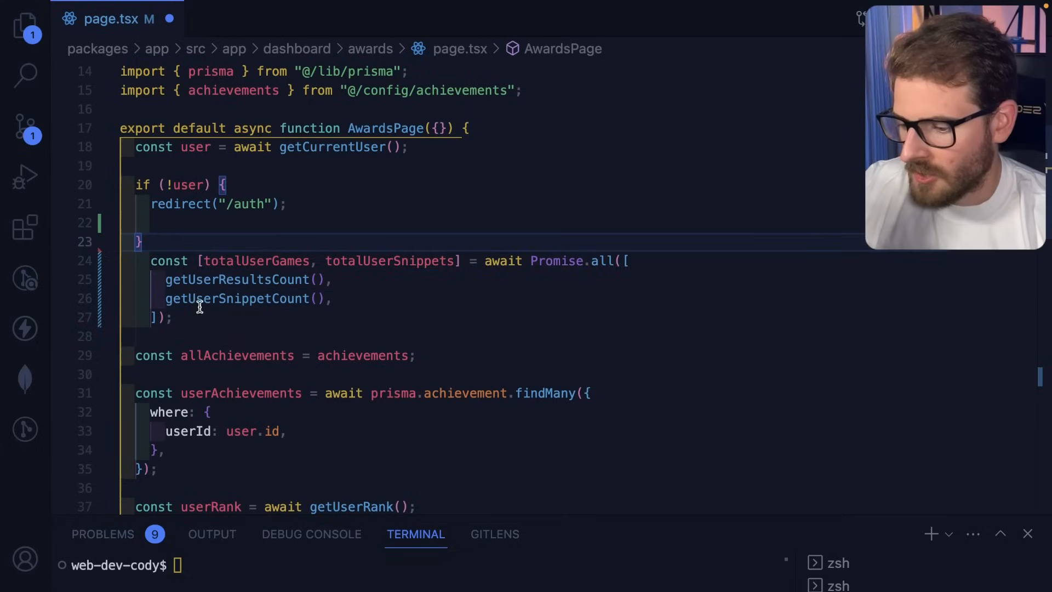
{"action": "key", "text": "Backspace"}
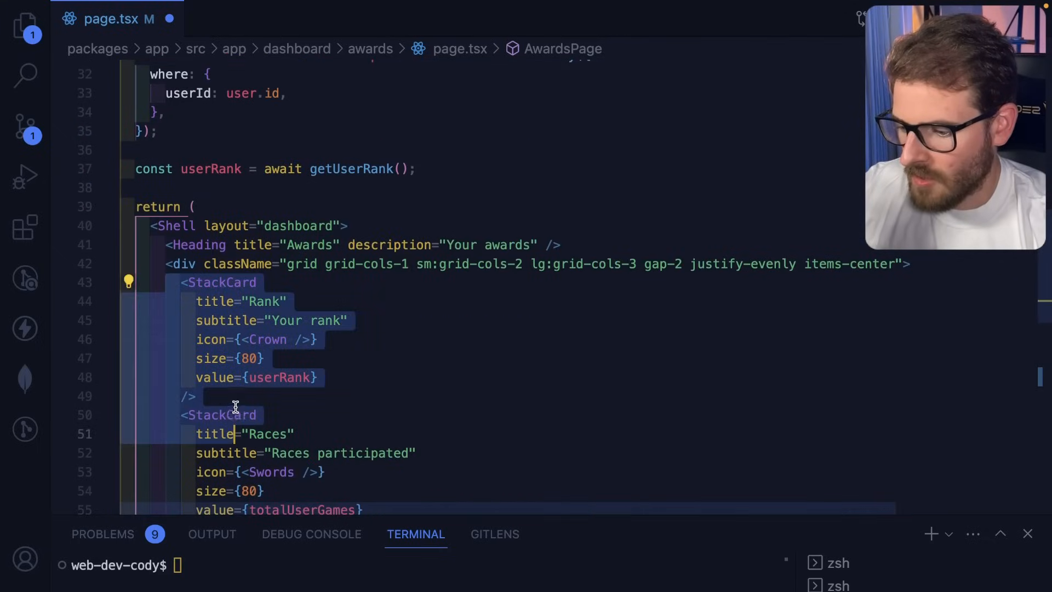
{"action": "scroll", "scroll_direction": "down", "scroll_amount": 3}
{"action": "type", "text": "const jso"}
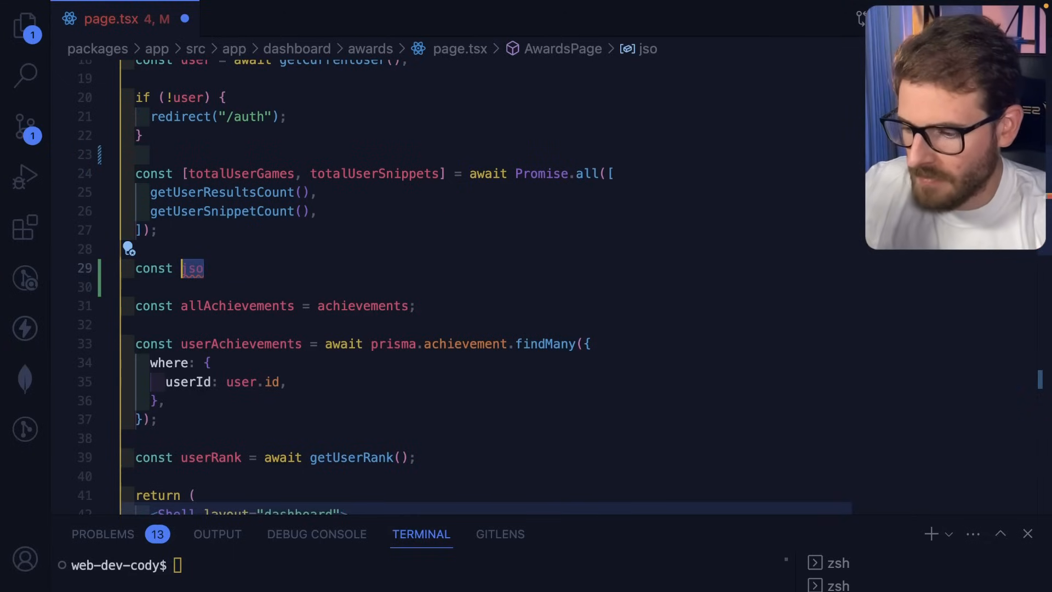
- Type a test 'array =' const line in page.tsx
{"action": "type", "text": "array ="}
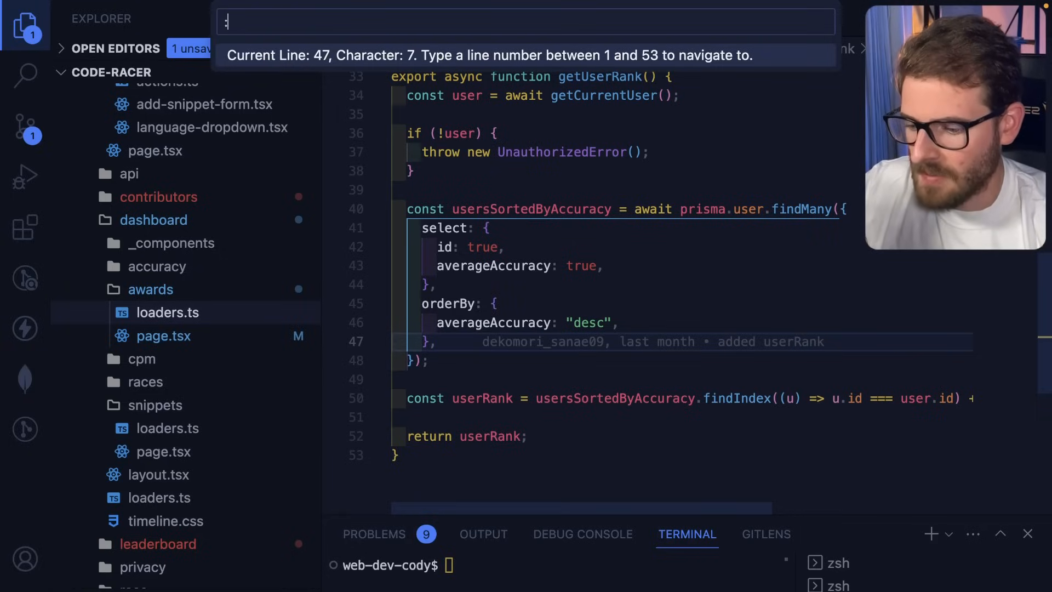
- Jump to line 2 near the top of loaders.ts
{"action": "key", "text": "Enter"}
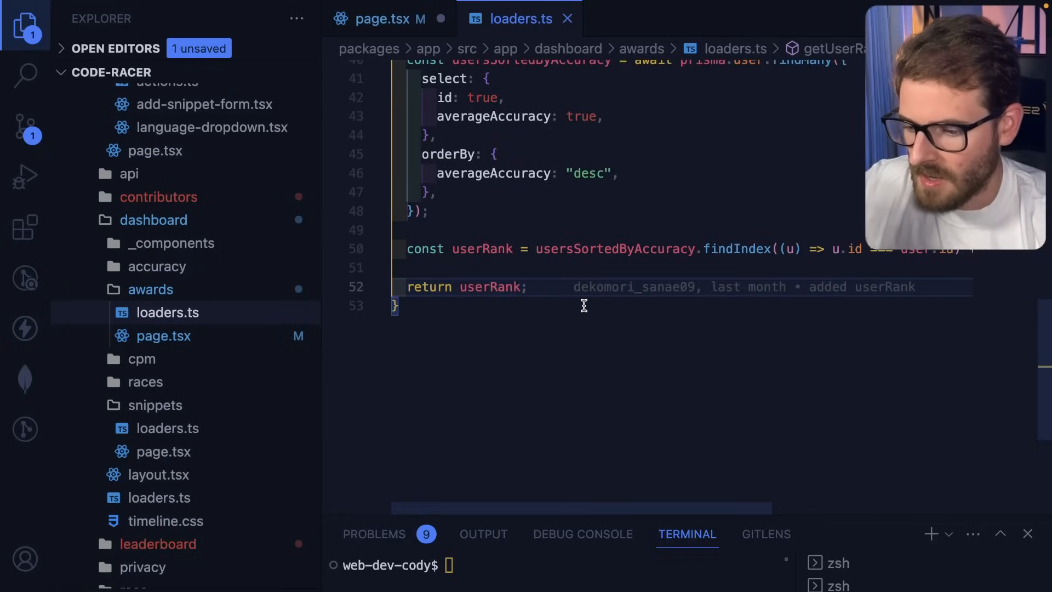
{"action": "type", "text": ":2"}
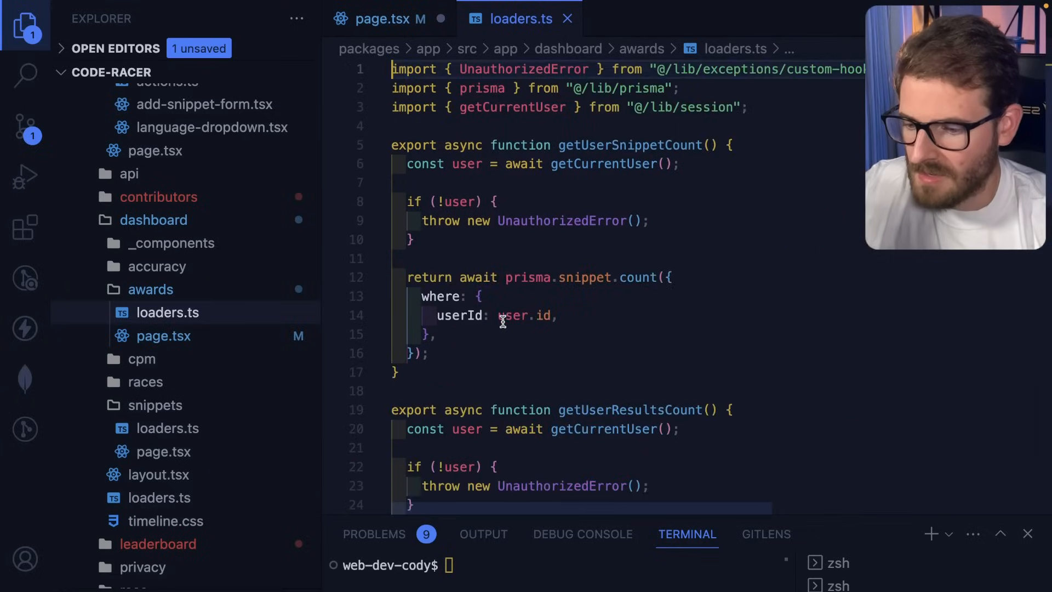
{"action": "scroll", "scroll_direction": "down", "scroll_amount": 3}
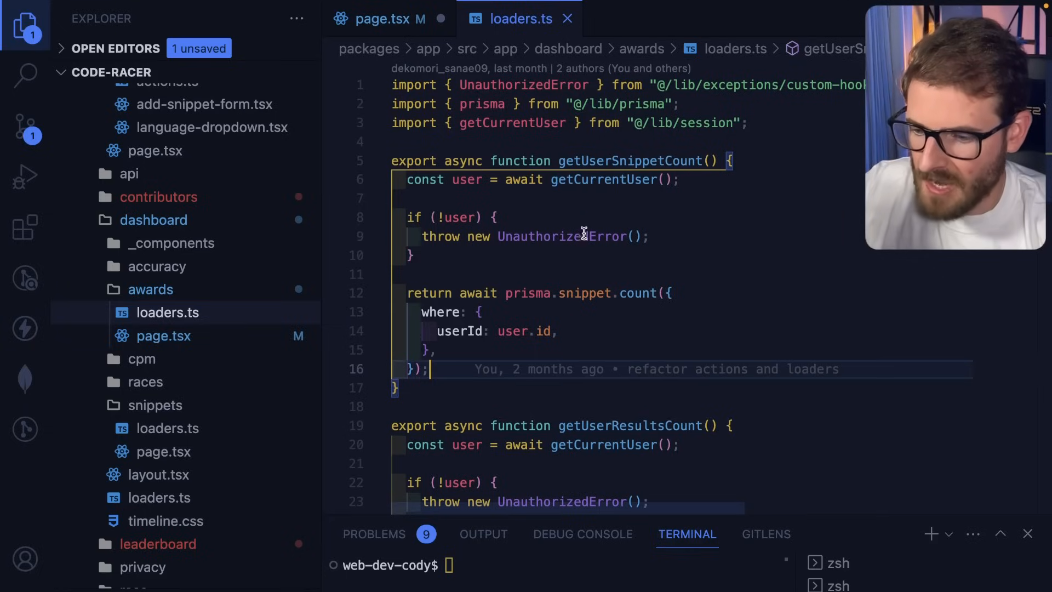
{"action": "left_click", "coordinate": [580, 160]}
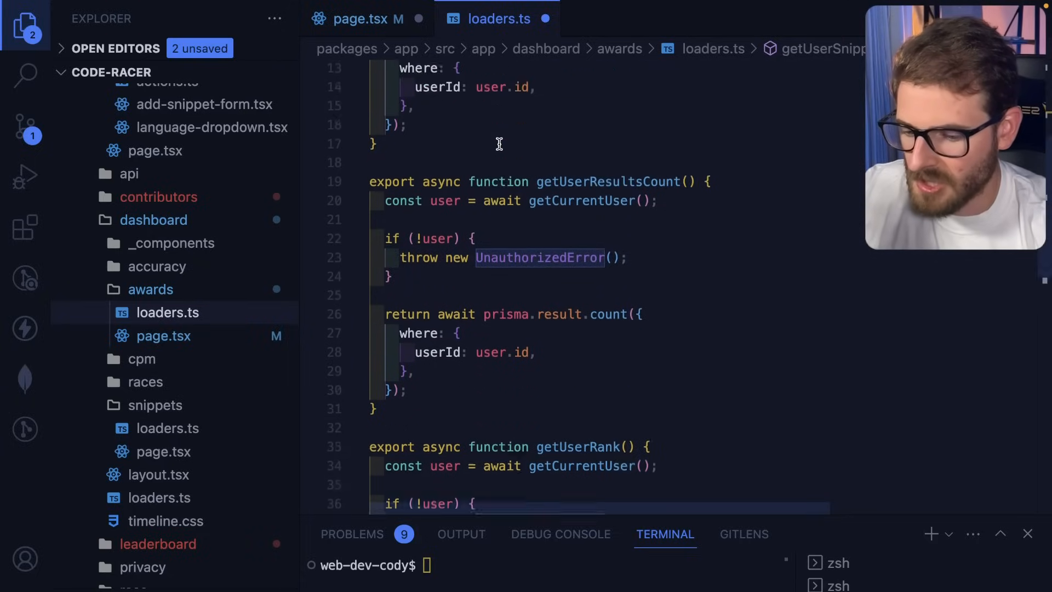
{"action": "scroll", "scroll_direction": "down", "scroll_amount": 3}
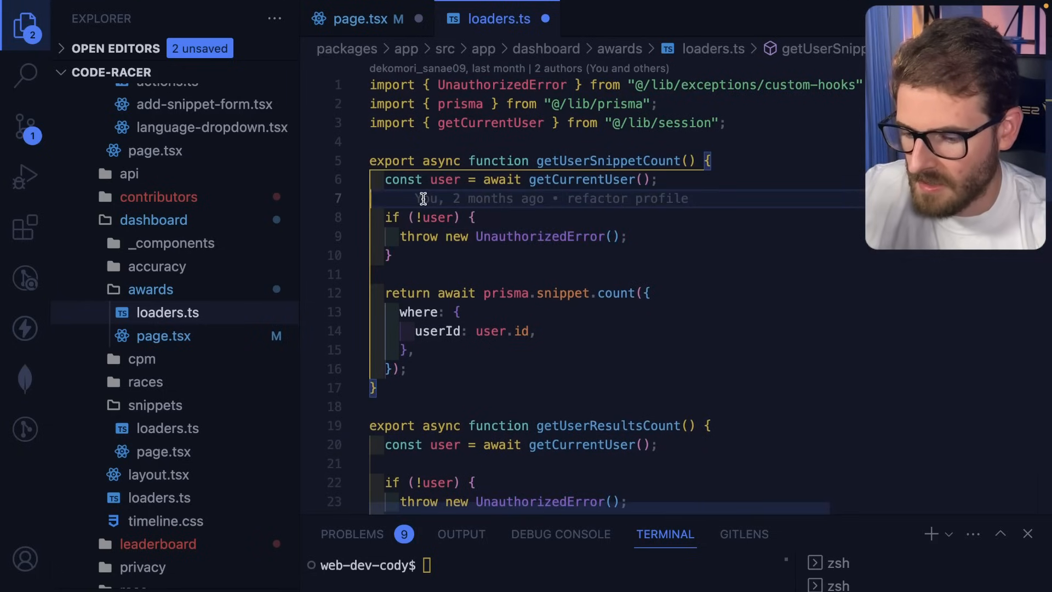
{"action": "type", "text": "getCurre"}
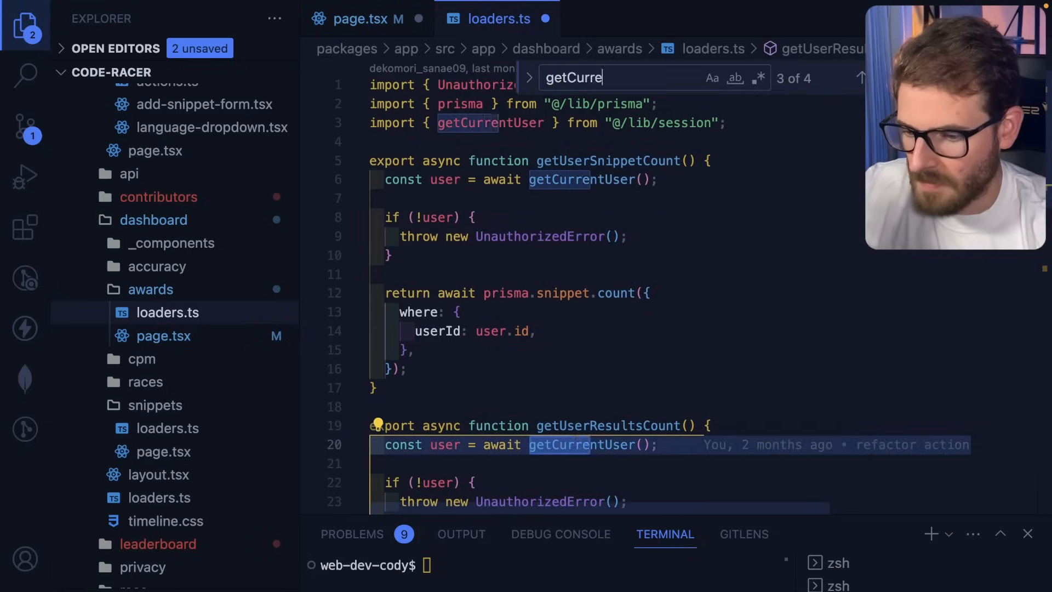
{"action": "scroll", "scroll_direction": "down", "scroll_amount": 3}
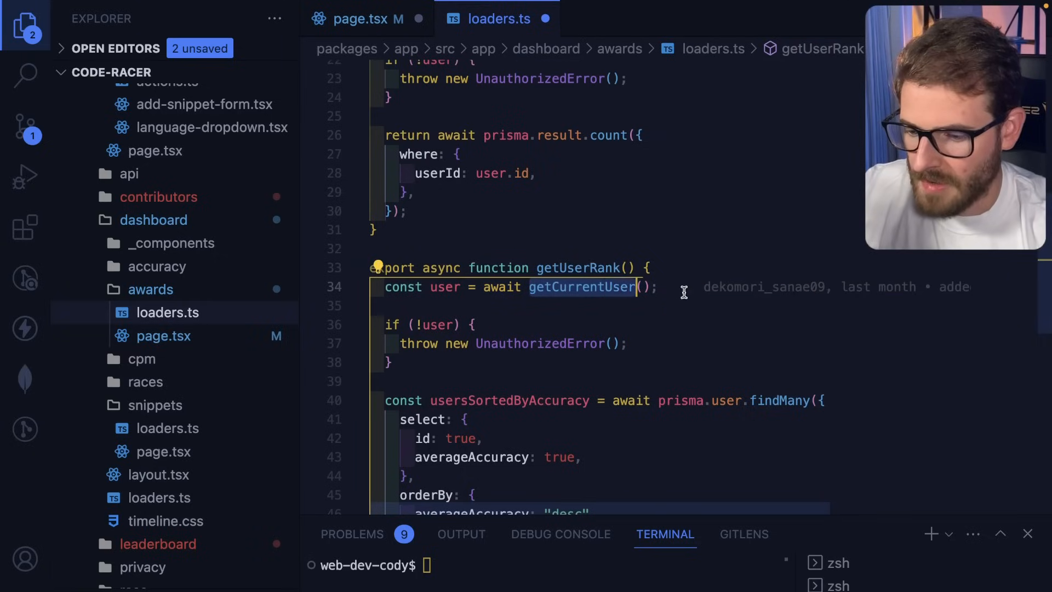
{"action": "scroll", "scroll_direction": "down", "scroll_amount": 3}
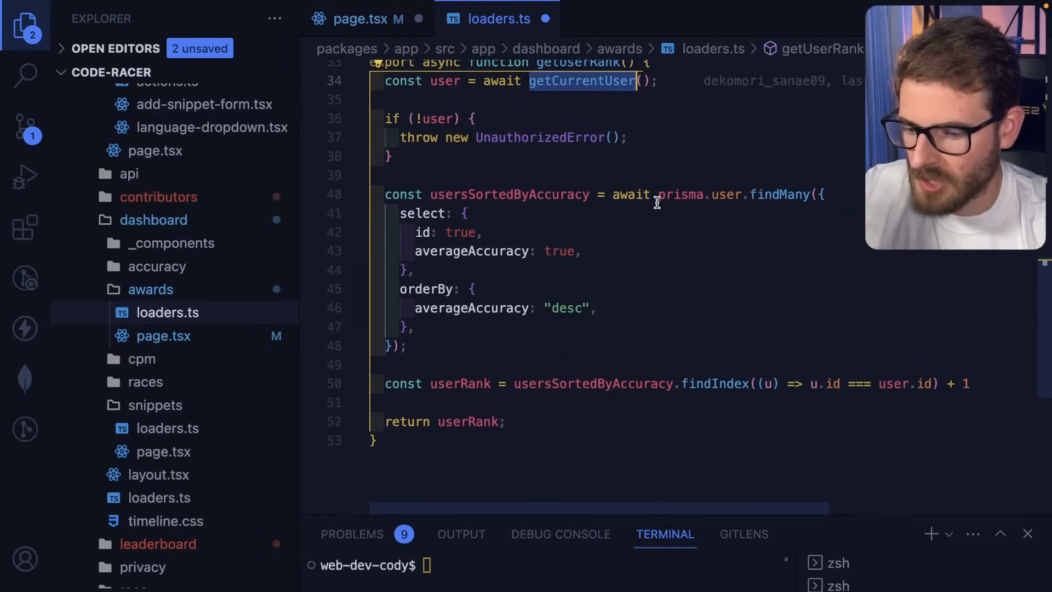
{"action": "key", "text": "Ctrl+f"}
{"action": "type", "text": ";"}
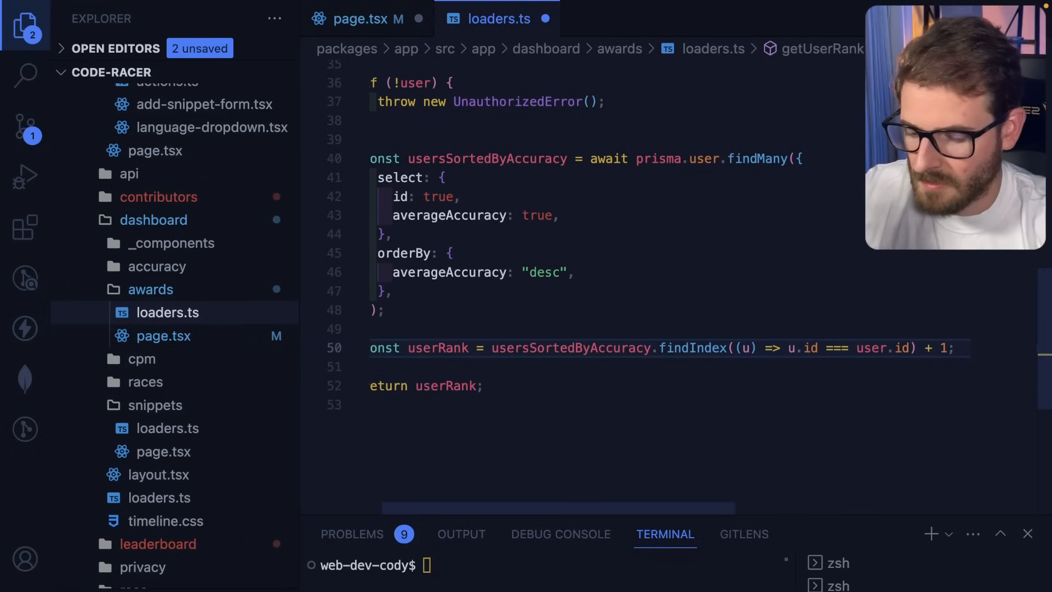
{"action": "type", "text": "findMan"}
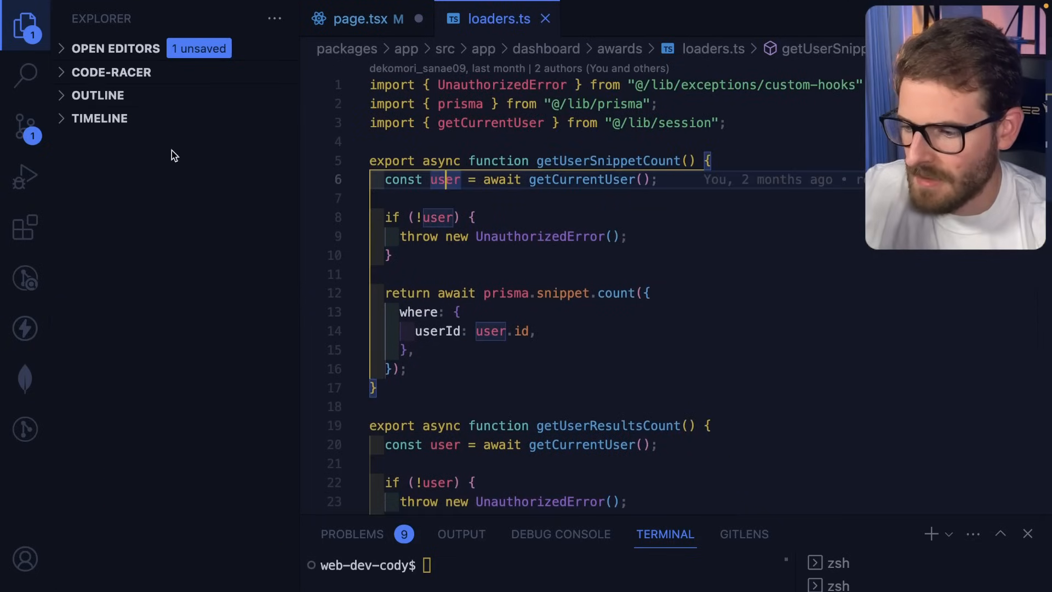
- Browse the loaders.ts outline symbols (getUserRank, getUserSnippetCount, userRank, getUserResultsCount), then expand CODE-RACER
{"action": "left_click", "coordinate": [99, 96]}
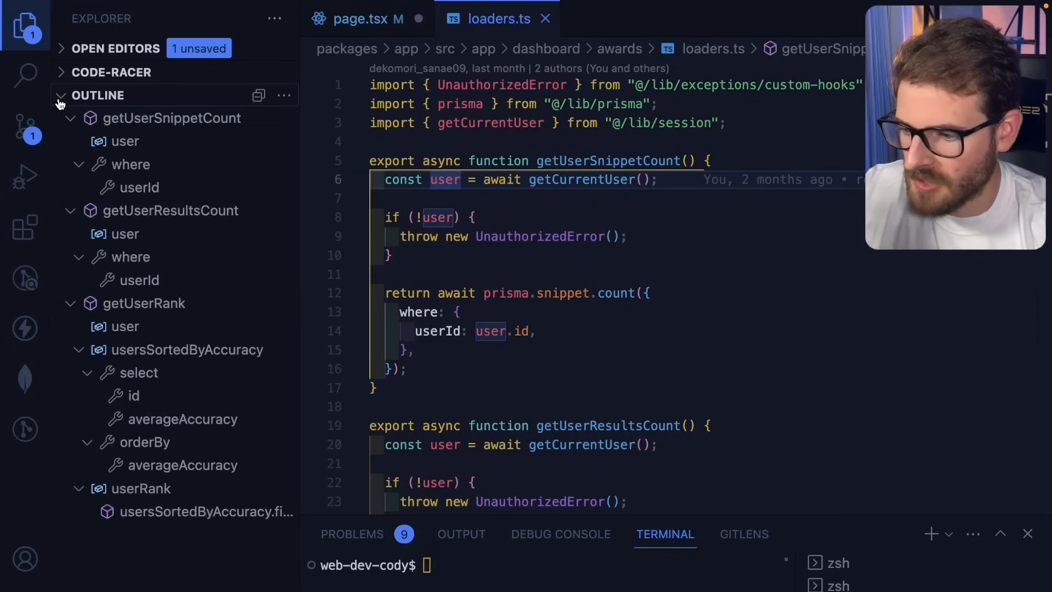
{"action": "mouse_move", "coordinate": [171, 210]}
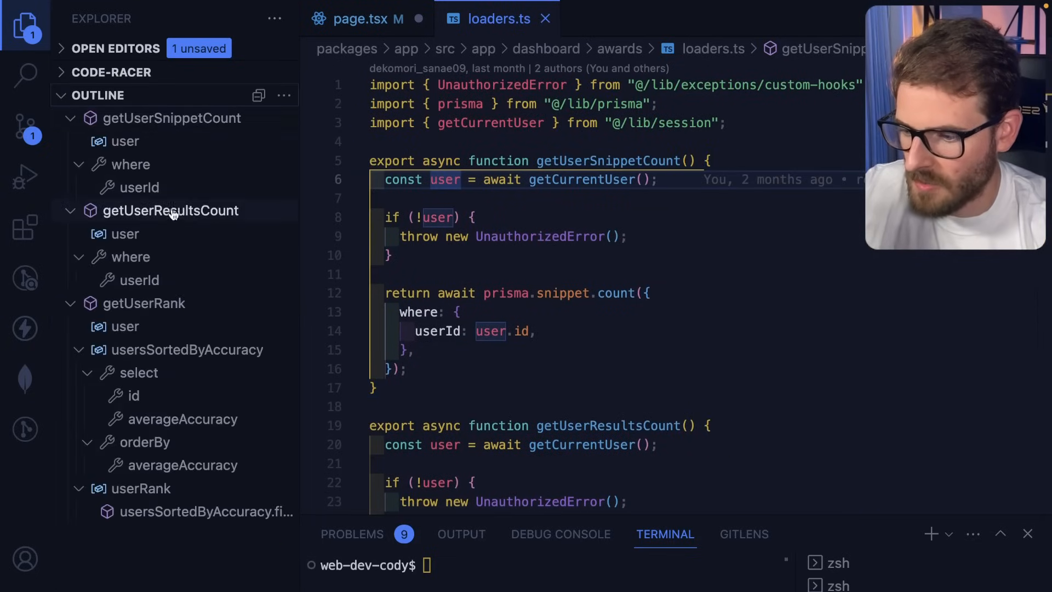
{"action": "left_click", "coordinate": [170, 118]}
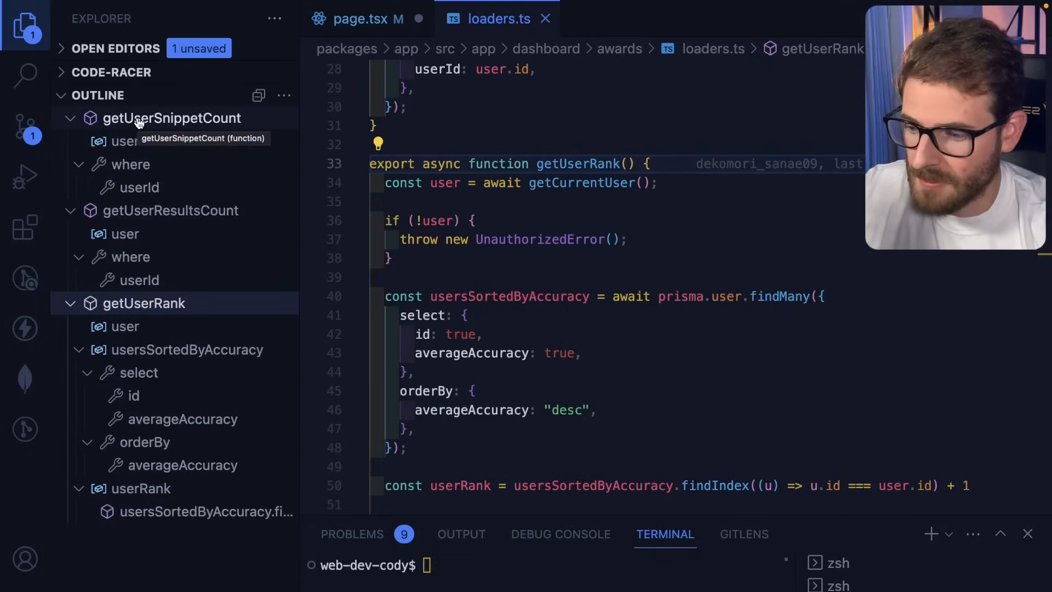
{"action": "left_click", "coordinate": [171, 118]}
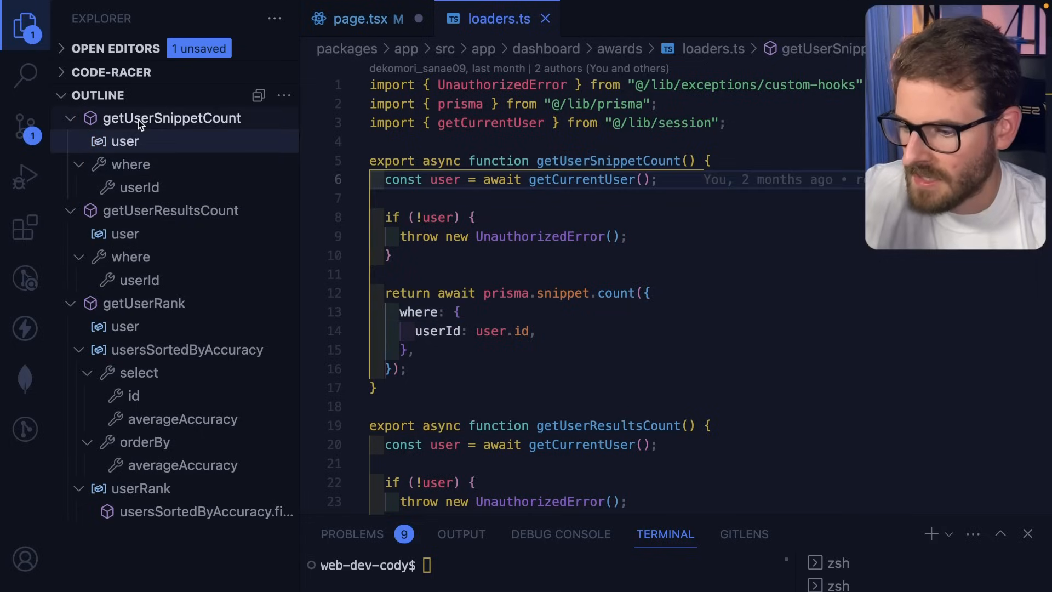
{"action": "left_click", "coordinate": [143, 302]}
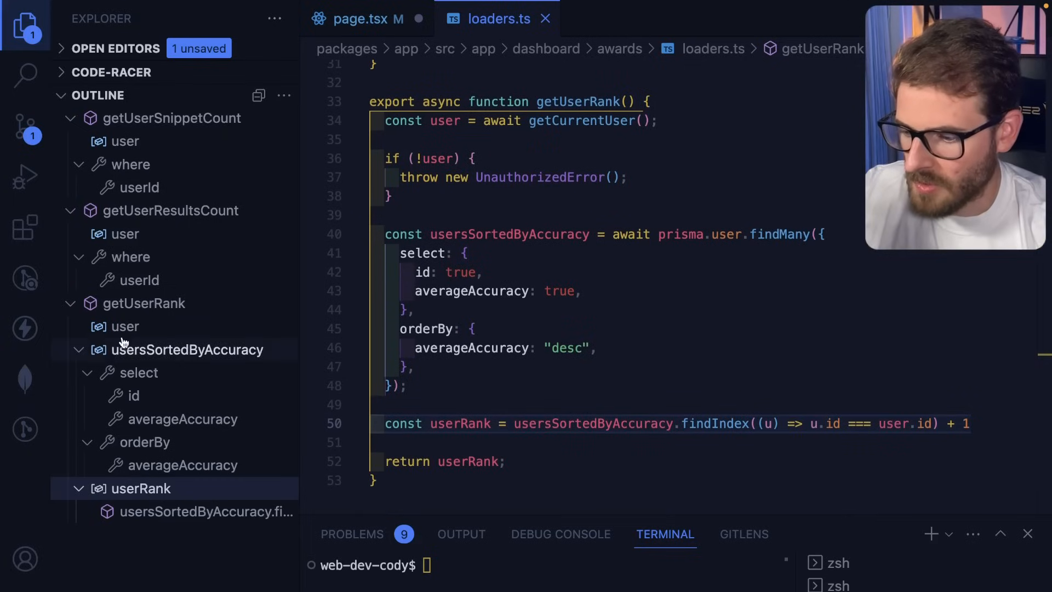
{"action": "left_click", "coordinate": [131, 373]}
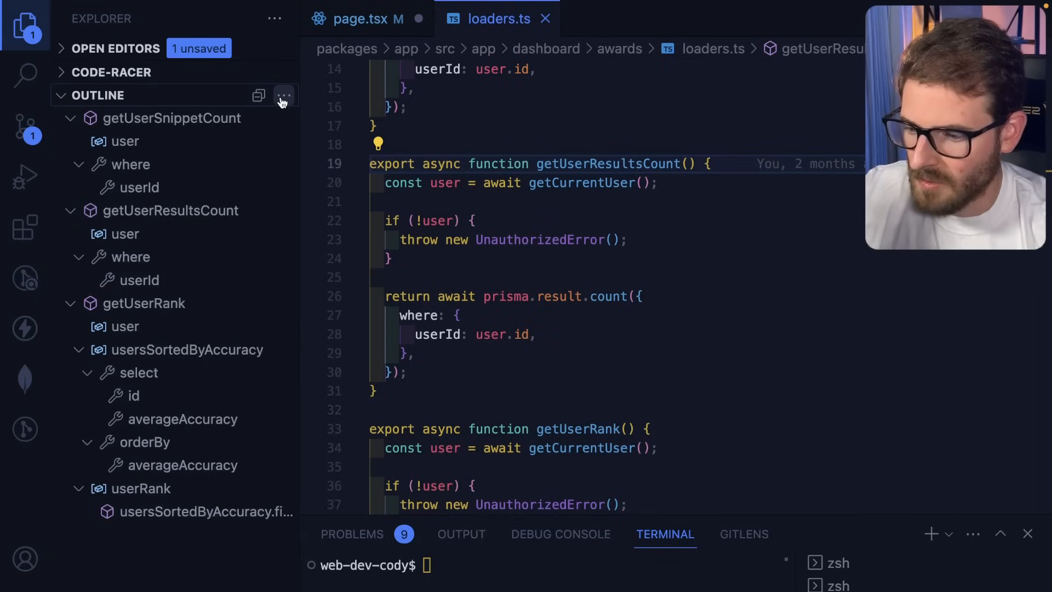
{"action": "left_click", "coordinate": [112, 72]}
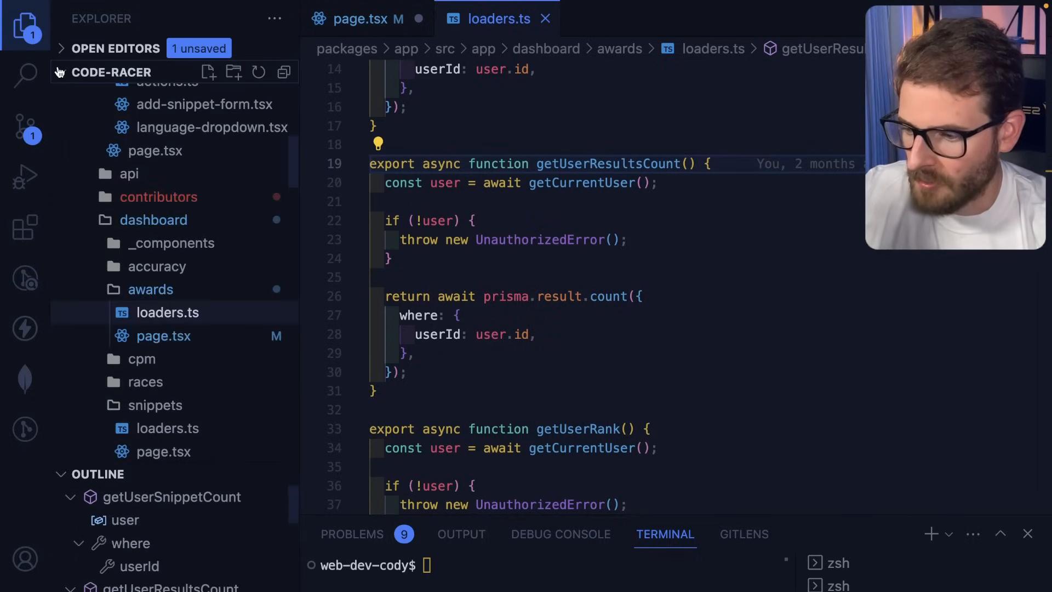
{"action": "left_click", "coordinate": [112, 72]}
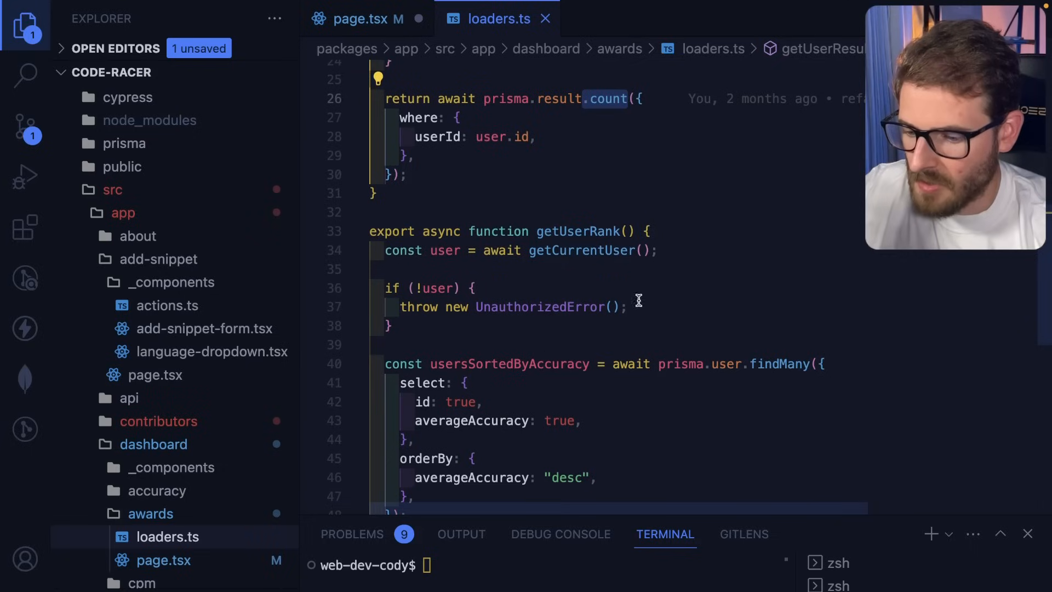
{"action": "scroll", "scroll_direction": "down", "scroll_amount": 3}
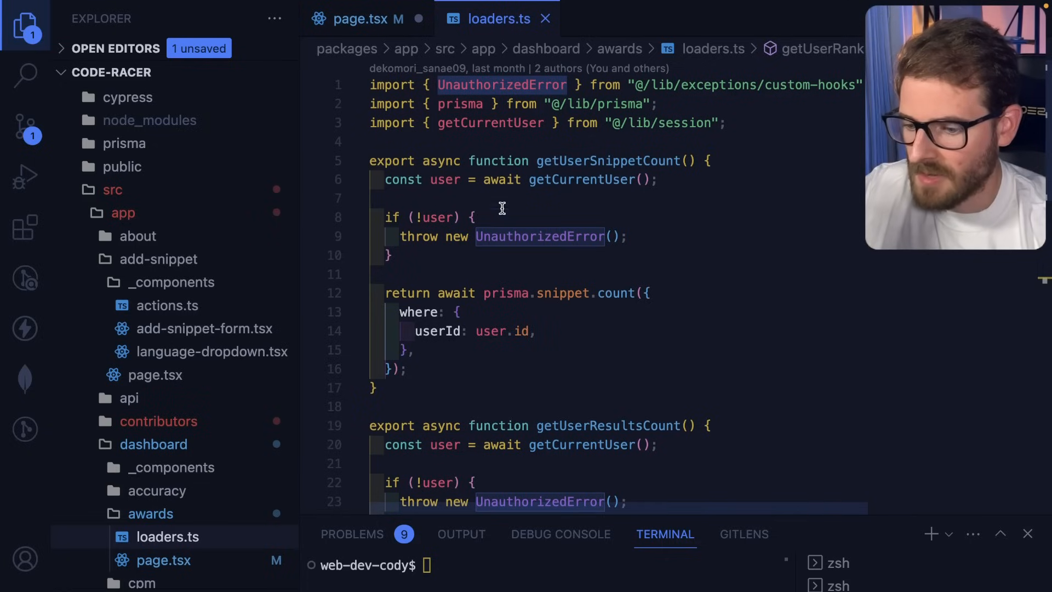
{"action": "mouse_move", "coordinate": [496, 217]}
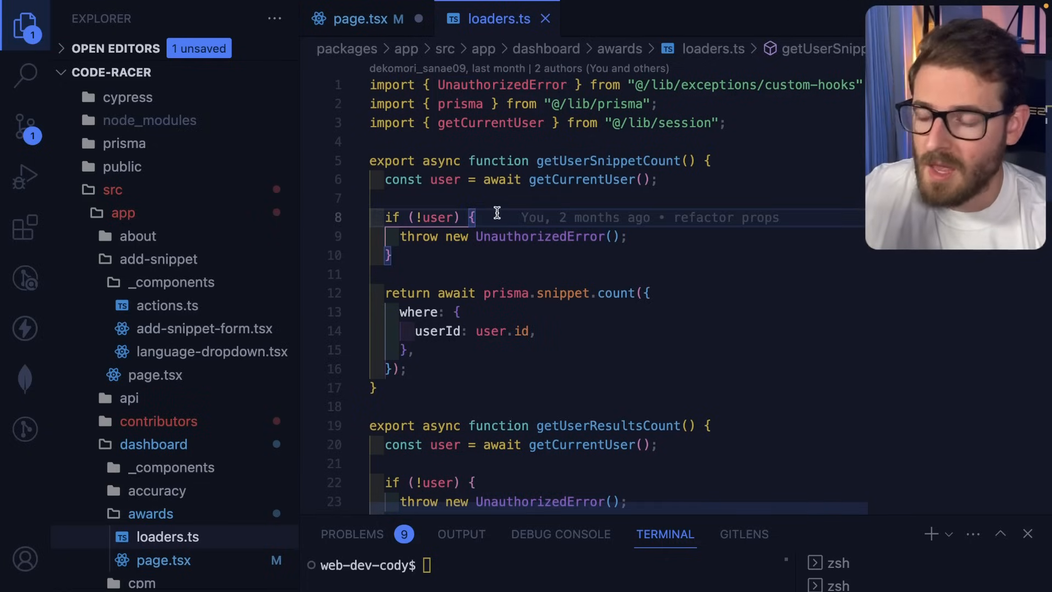